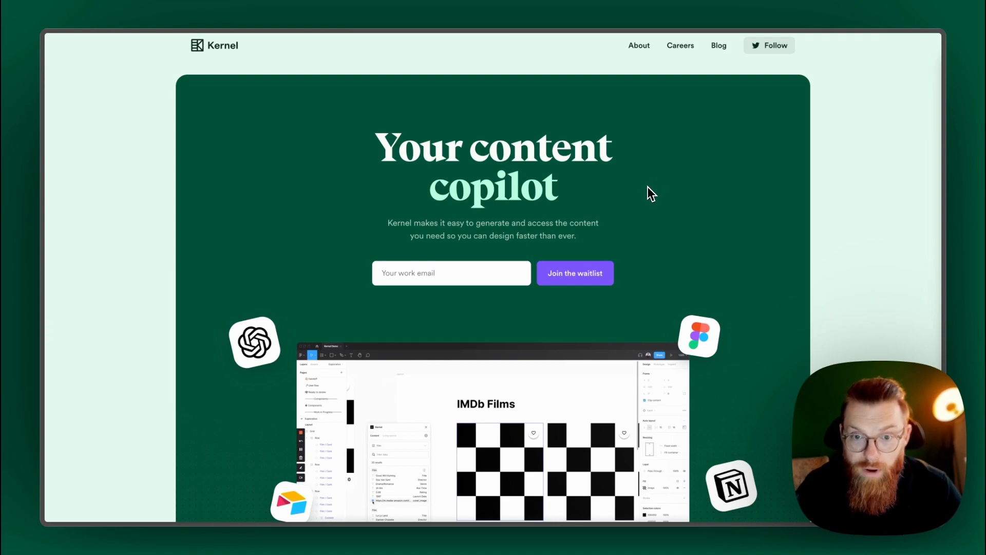
Choose the Spotify Example library in Kernel, listing its 200 album records
{"action": "scroll", "scroll_direction": "down", "scroll_amount": 3}
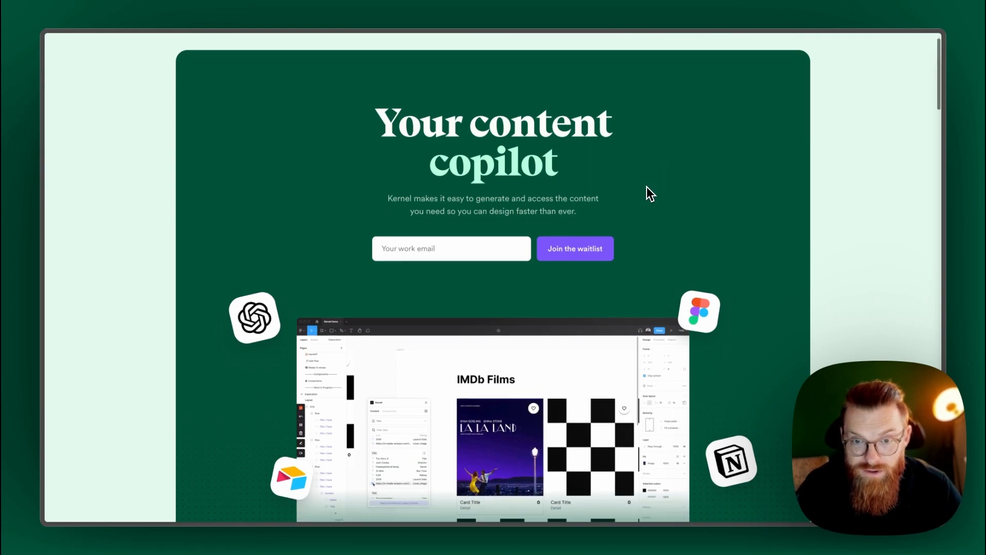
{"action": "scroll", "scroll_direction": "down", "scroll_amount": 3}
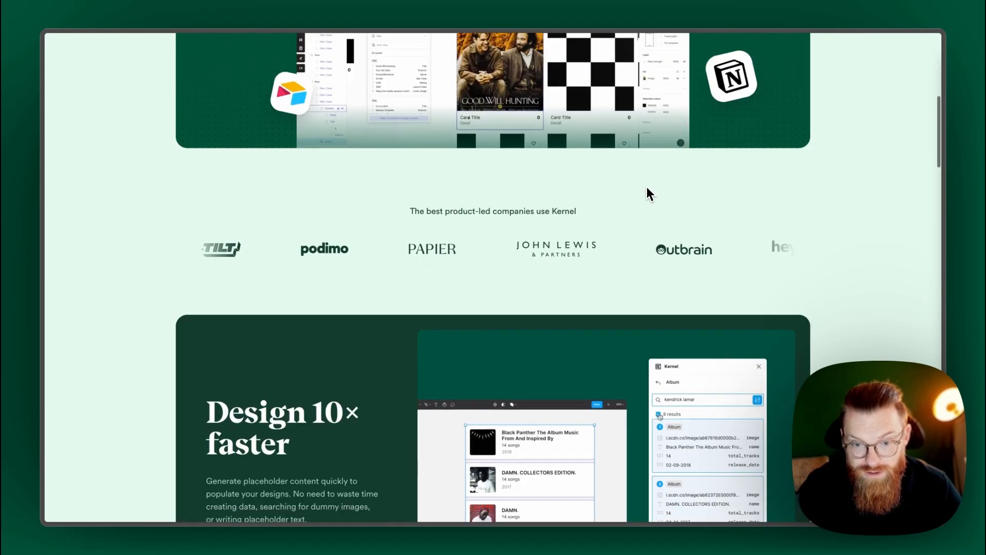
{"action": "scroll", "scroll_direction": "down", "scroll_amount": 3}
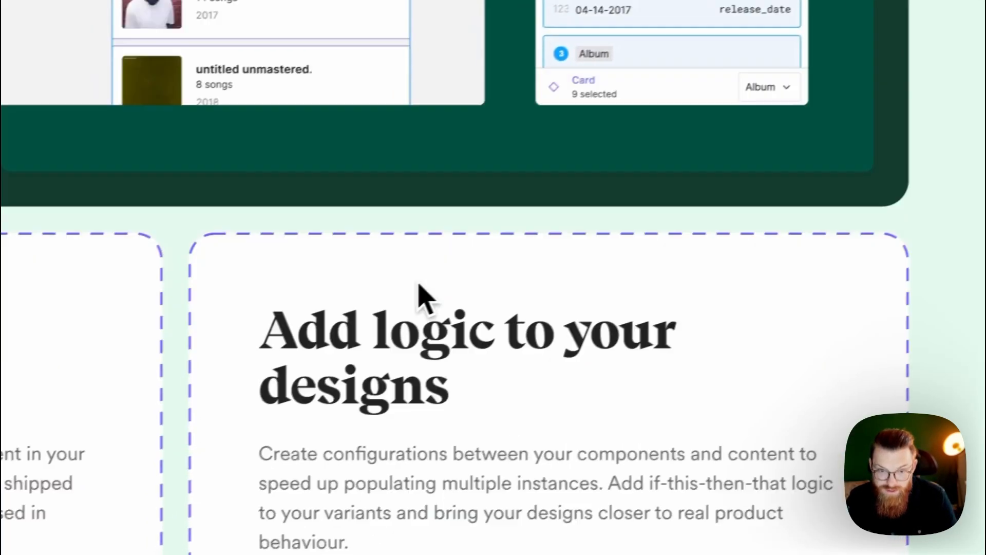
{"action": "scroll", "scroll_direction": "down", "scroll_amount": 3}
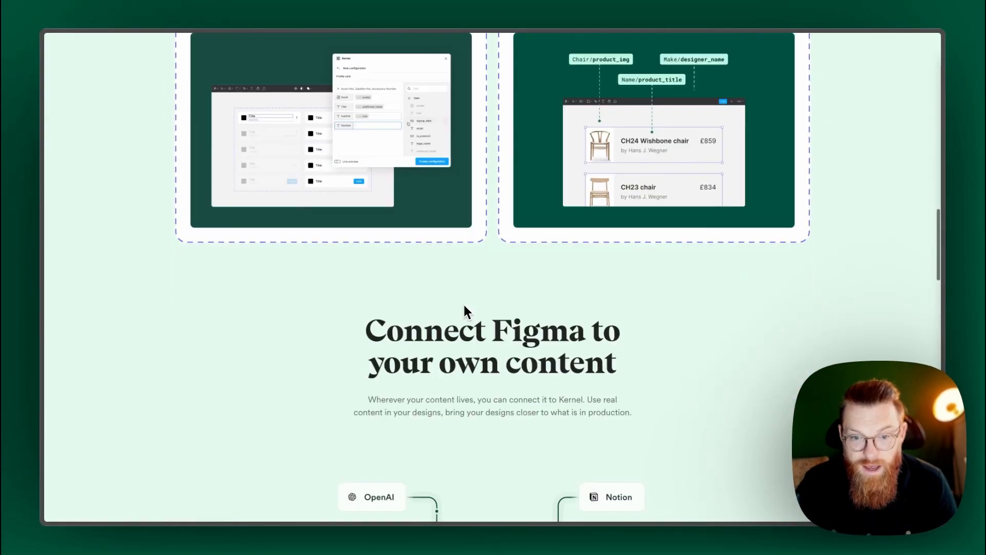
{"action": "scroll", "scroll_direction": "down", "scroll_amount": 3}
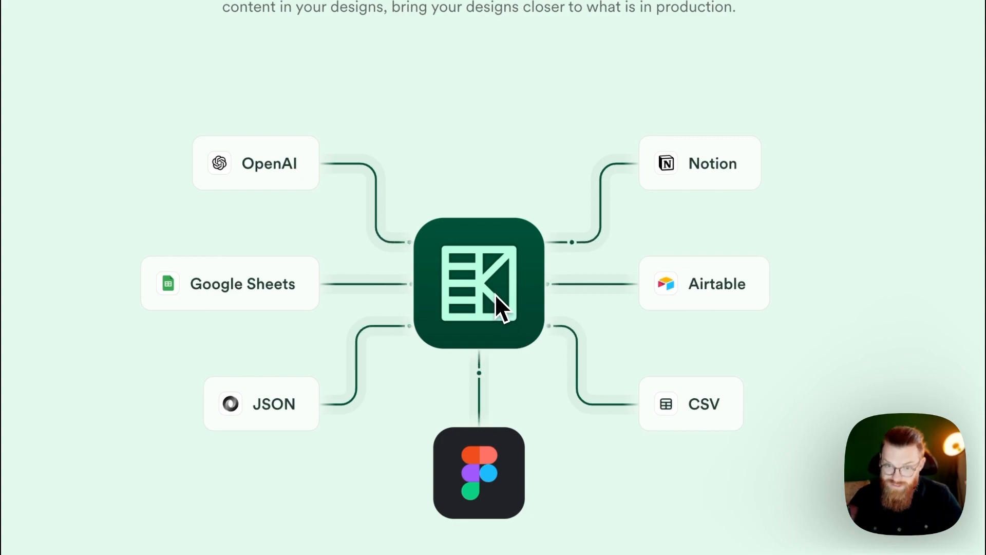
{"action": "scroll", "scroll_direction": "down", "scroll_amount": 3}
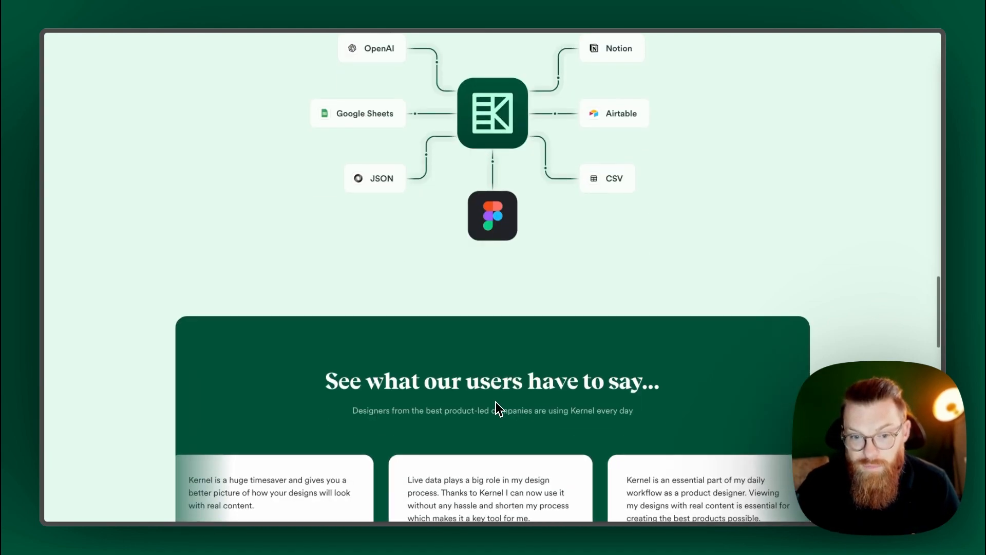
{"action": "scroll", "scroll_direction": "down", "scroll_amount": 3}
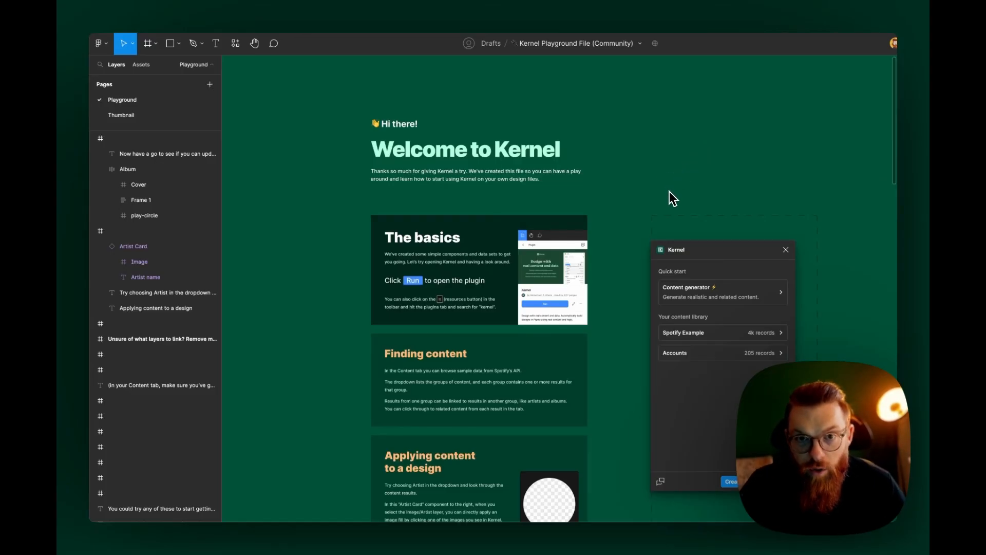
{"action": "mouse_move", "coordinate": [578, 240]}
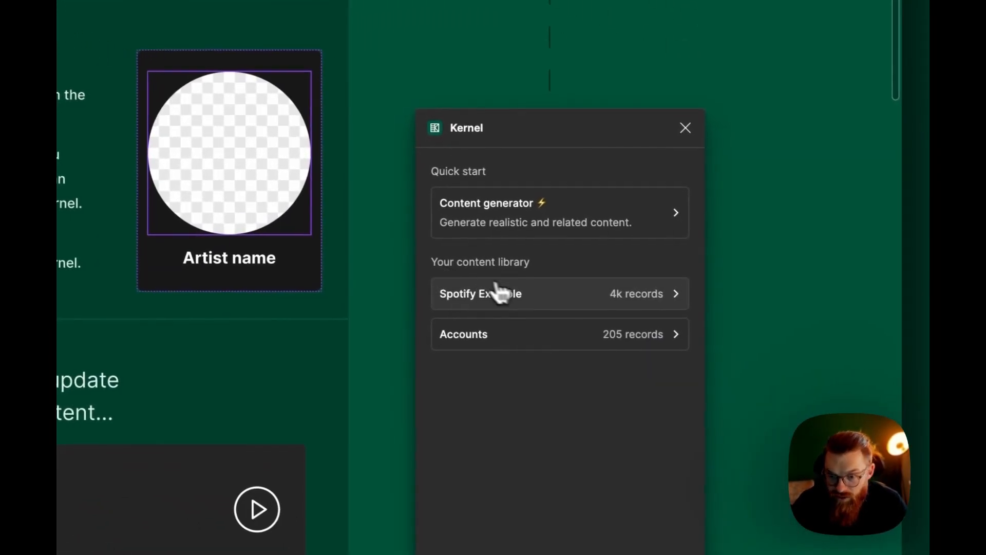
{"action": "left_click", "coordinate": [480, 293]}
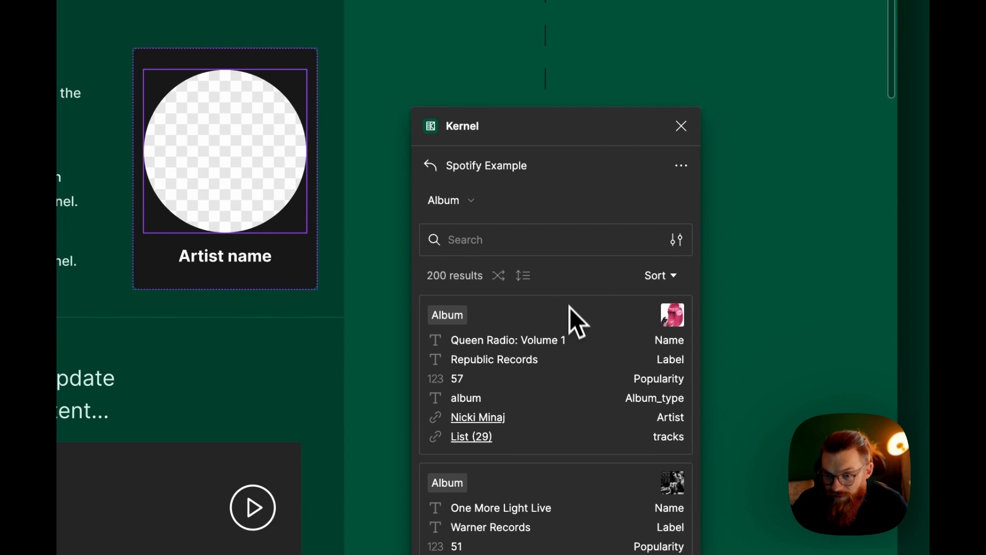
{"action": "mouse_move", "coordinate": [500, 330]}
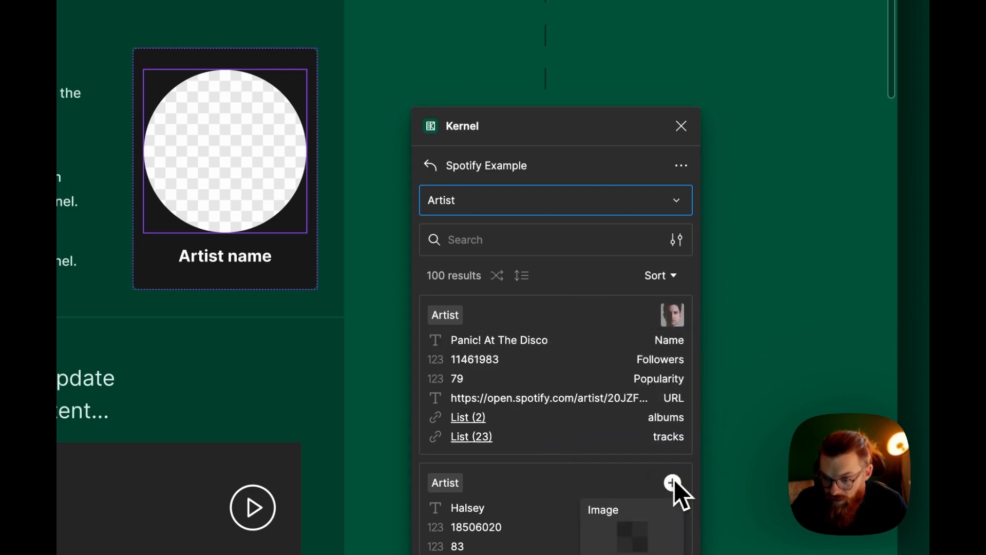
Apply Panic! At The Disco's artist photo from Kernel to the Artist Card image
{"action": "left_click", "coordinate": [672, 483]}
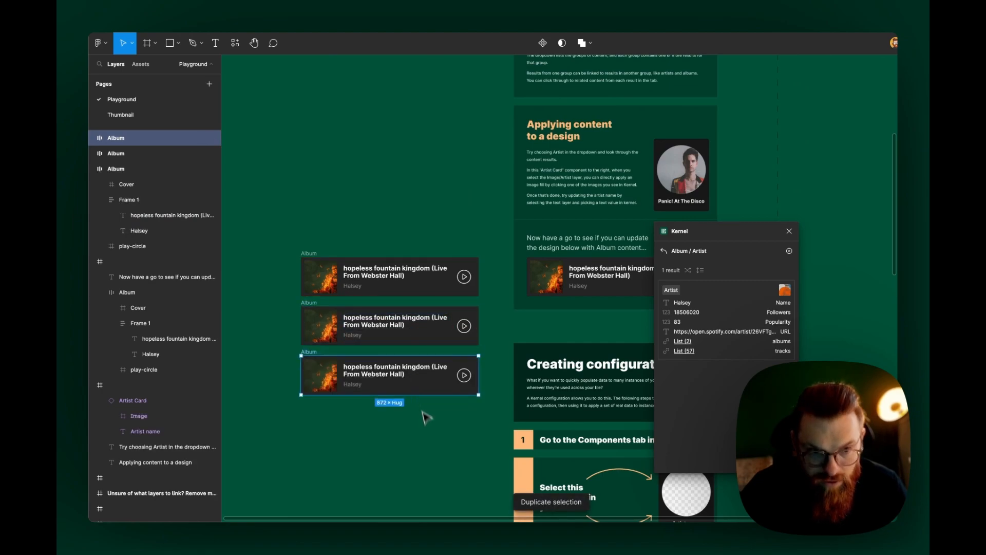
Put the artist Name value into the selected title text of all three album rows
{"action": "left_click", "coordinate": [389, 326]}
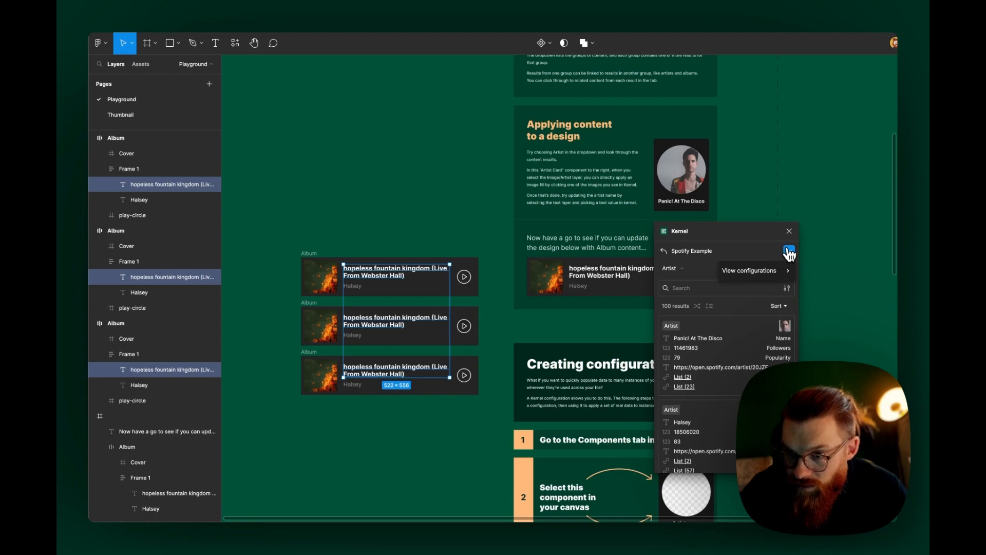
{"action": "left_click", "coordinate": [788, 250]}
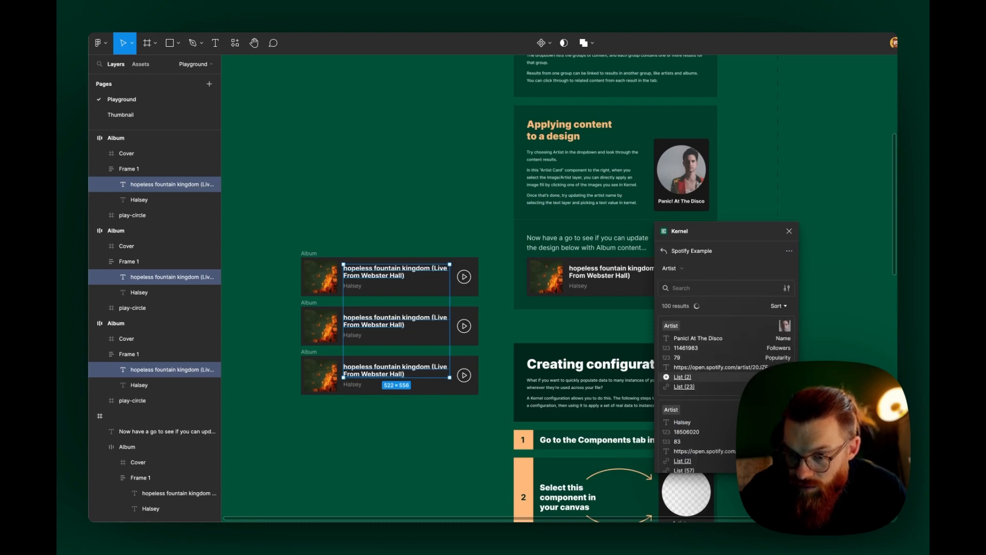
{"action": "left_click", "coordinate": [697, 338]}
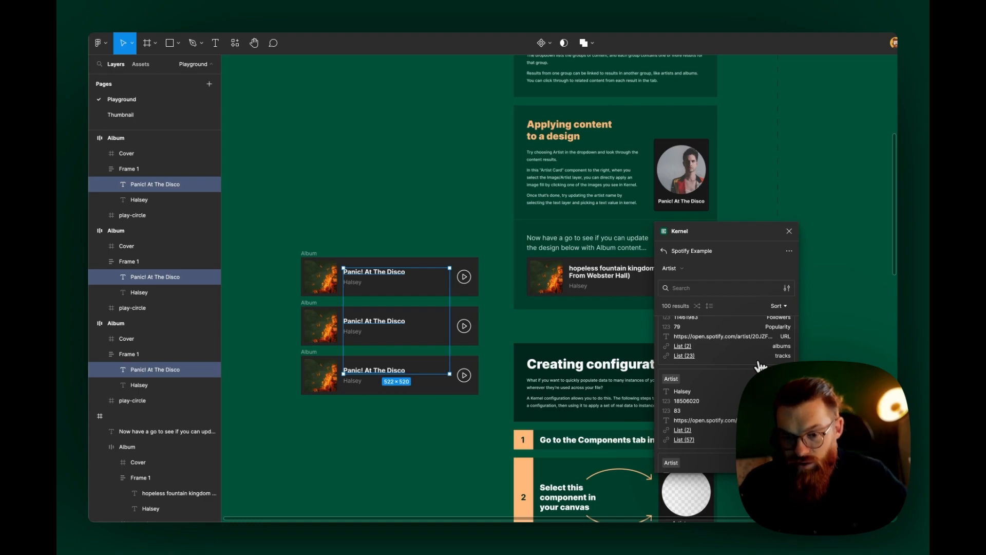
{"action": "scroll", "scroll_direction": "down", "scroll_amount": 3}
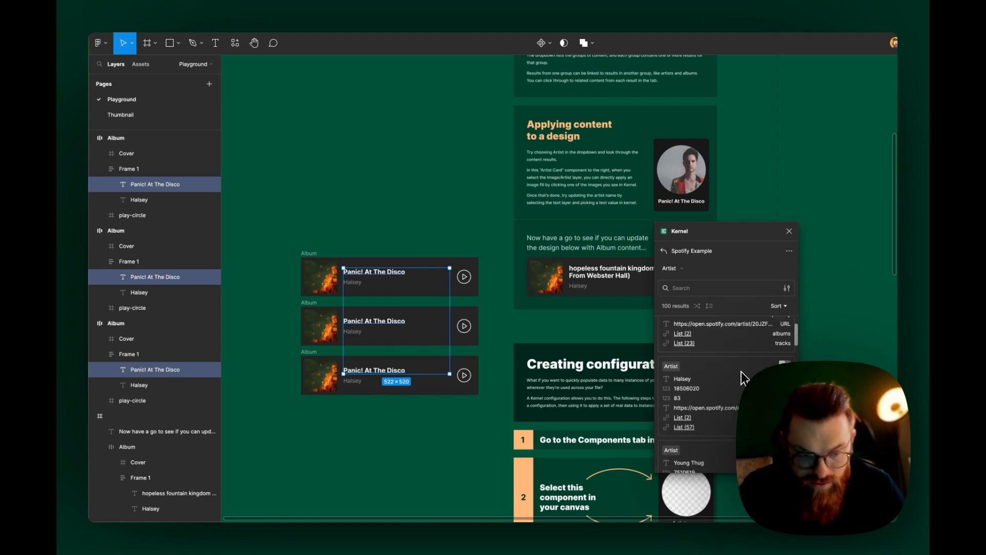
{"action": "mouse_move", "coordinate": [474, 258]}
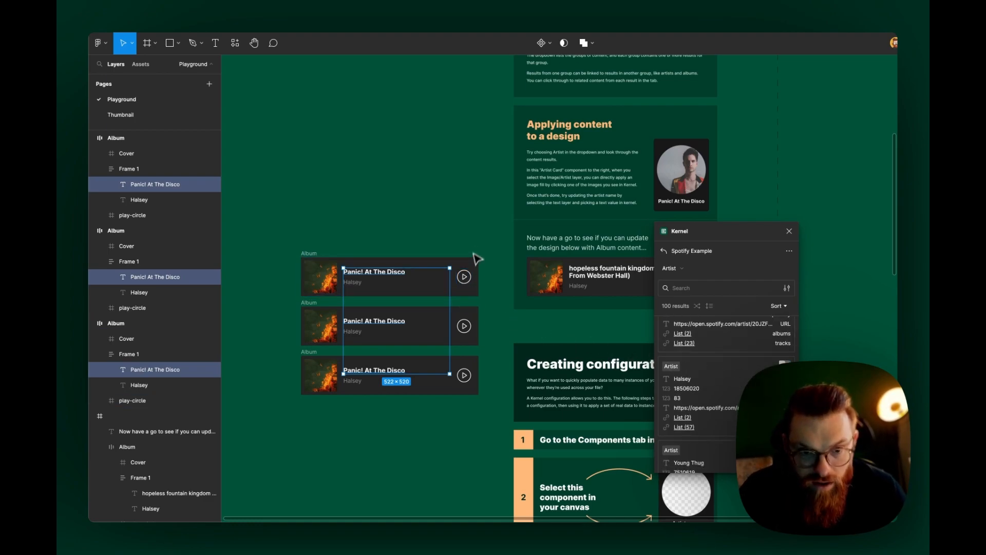
{"action": "scroll", "scroll_direction": "down", "scroll_amount": 3}
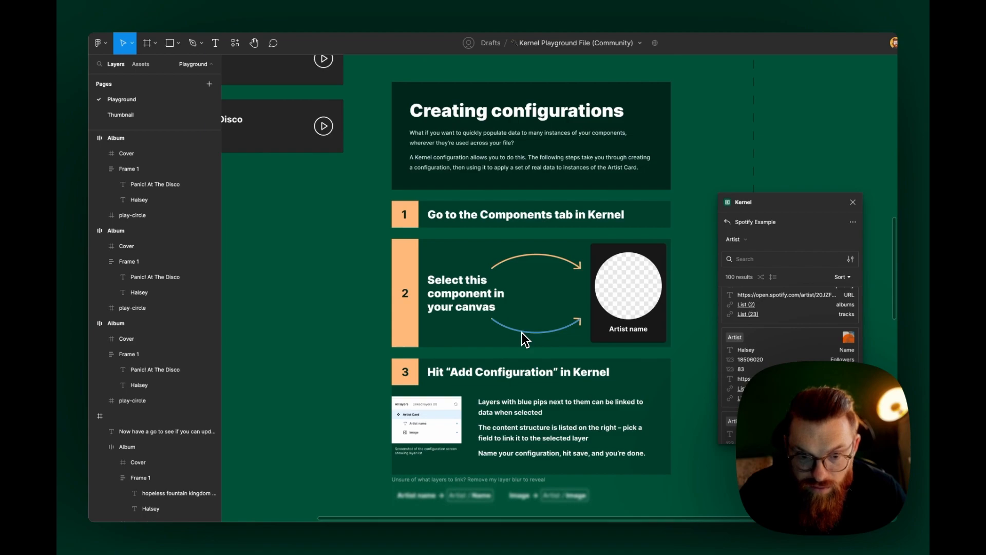
From View configurations, add a new configuration for the selected Artist Card component
{"action": "scroll", "scroll_direction": "down", "scroll_amount": 3}
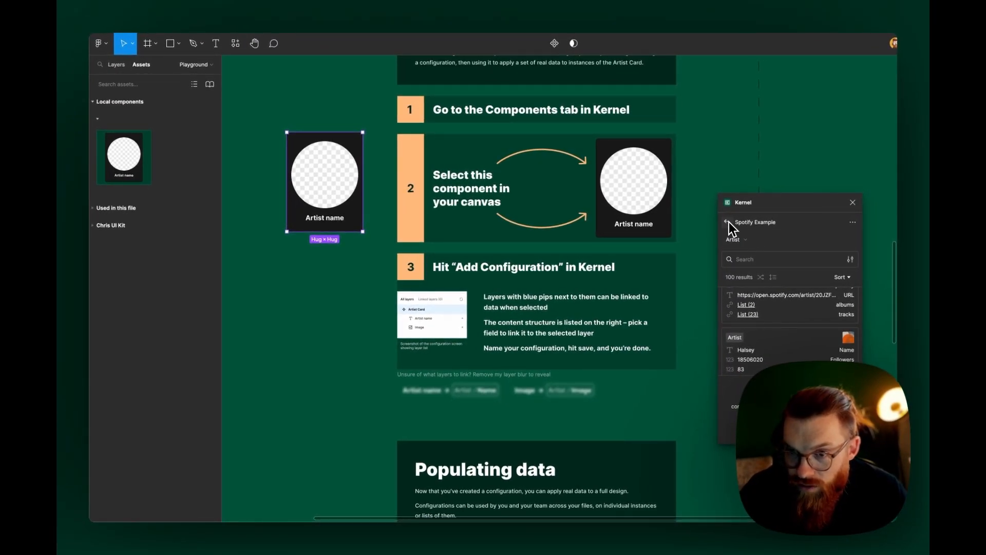
{"action": "left_click", "coordinate": [853, 222]}
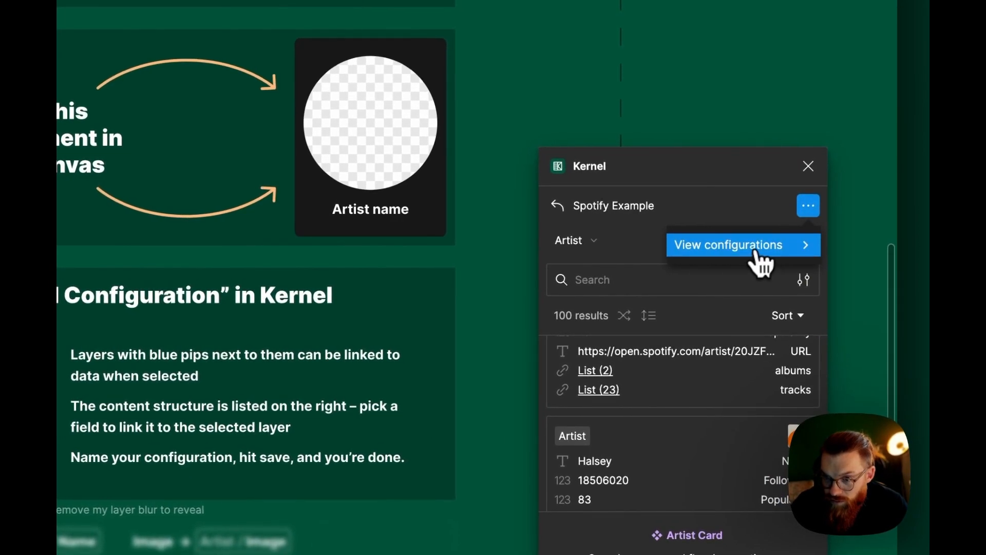
{"action": "left_click", "coordinate": [727, 244]}
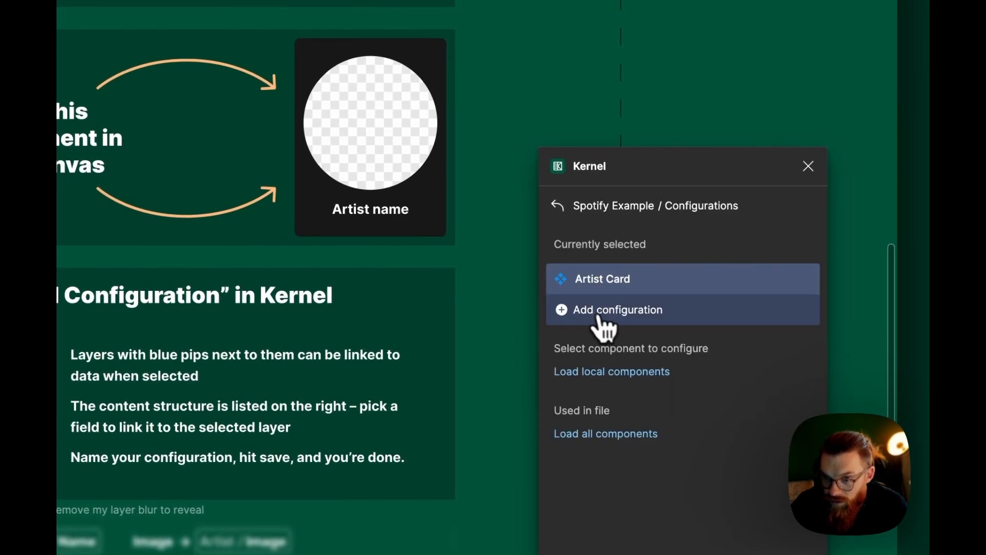
{"action": "left_click", "coordinate": [601, 278]}
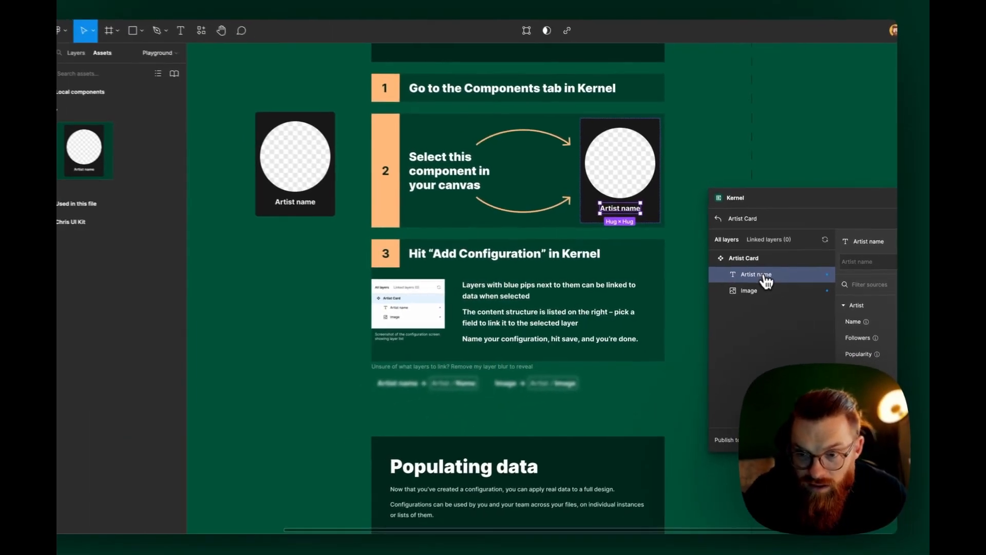
Select the Image layer, attempt to save, and dismiss the unlinked-layer warning
{"action": "left_click", "coordinate": [749, 289]}
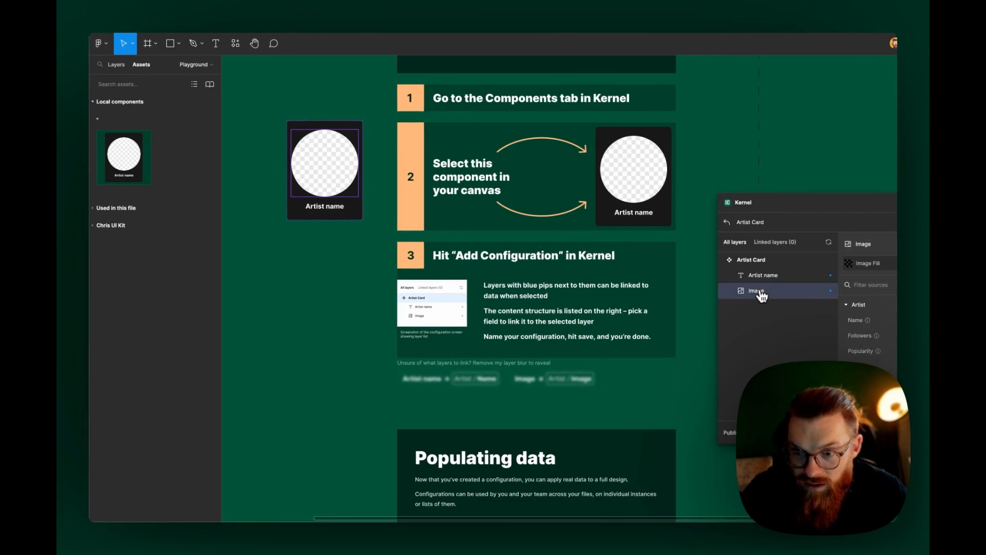
{"action": "left_click", "coordinate": [757, 291]}
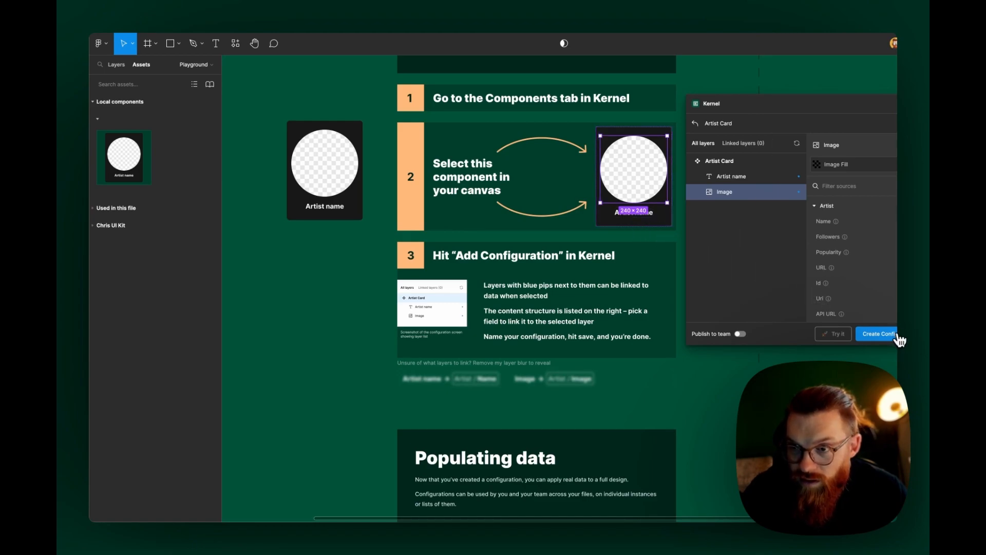
{"action": "left_click", "coordinate": [878, 333]}
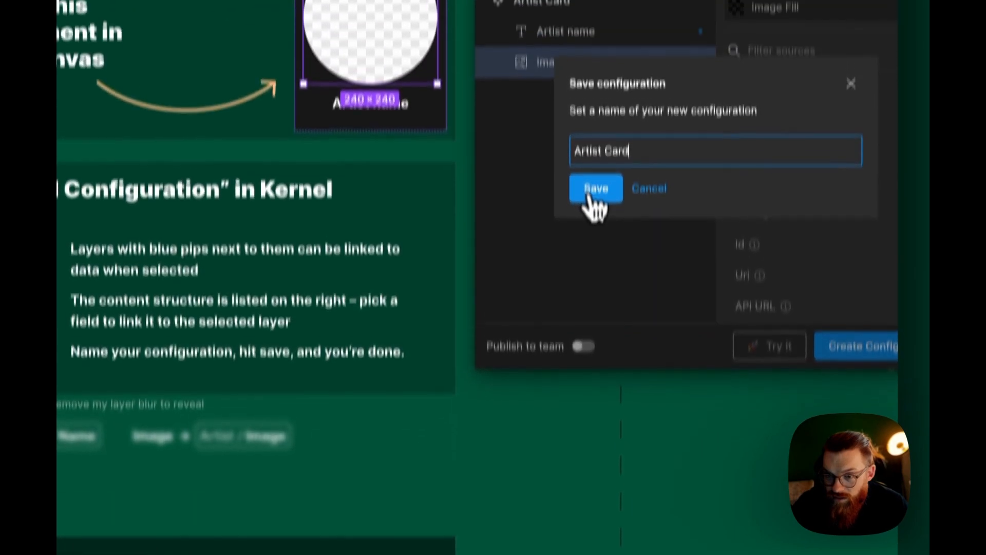
{"action": "left_click", "coordinate": [595, 188]}
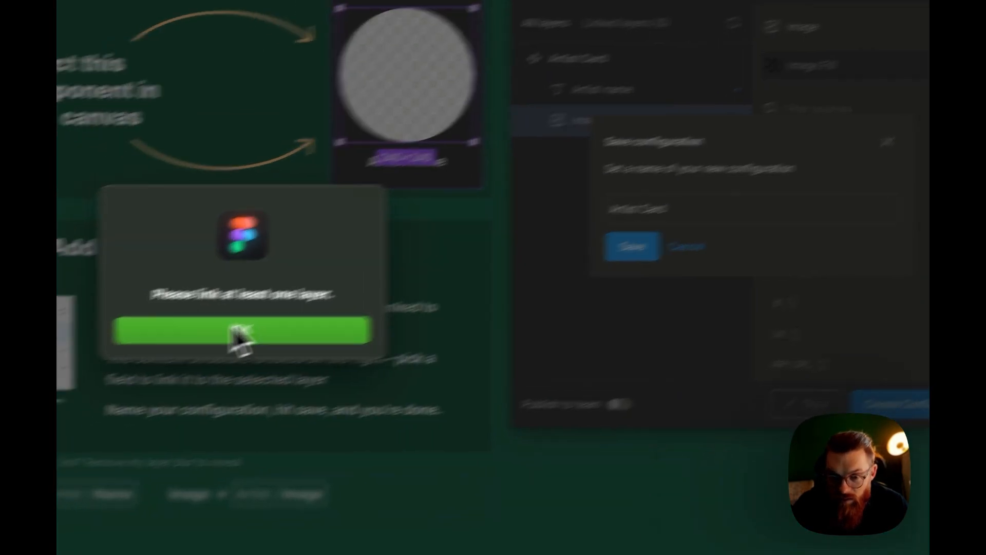
{"action": "left_click", "coordinate": [240, 330]}
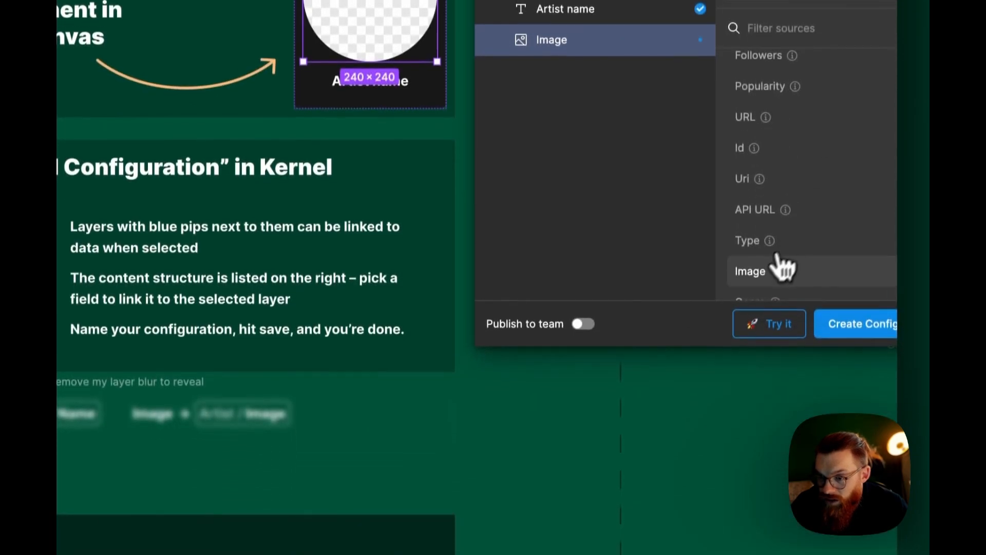
Link the Artist Card's image layer to the artist Image field
{"action": "left_click", "coordinate": [748, 270]}
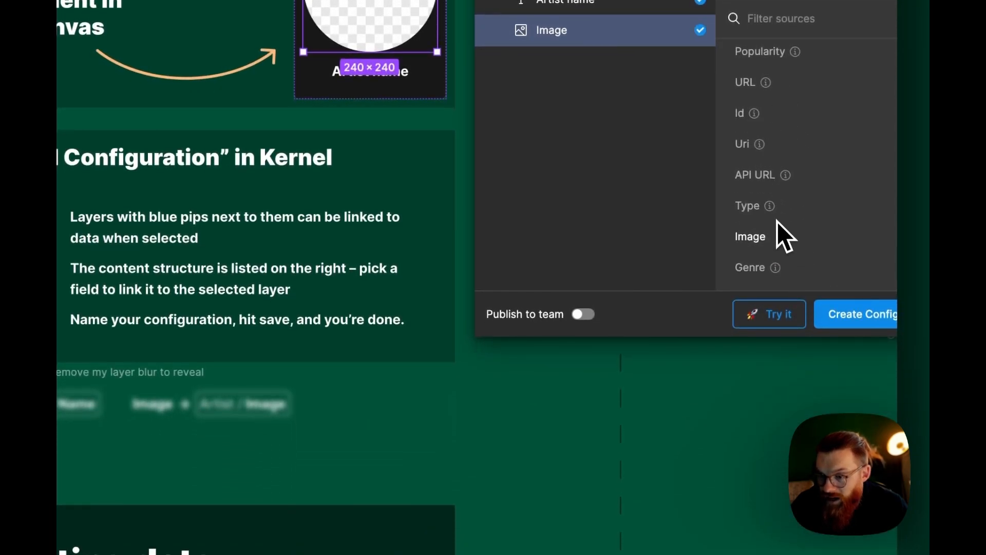
{"action": "scroll", "scroll_direction": "down", "scroll_amount": 3}
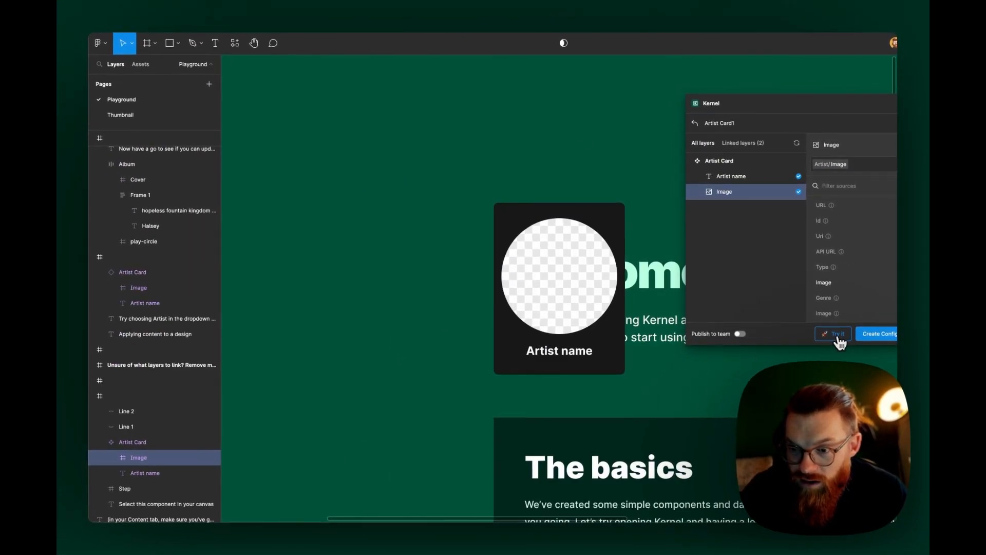
Try the configuration on the card with real artist data, then return to the Spotify Example library
{"action": "left_click", "coordinate": [833, 333]}
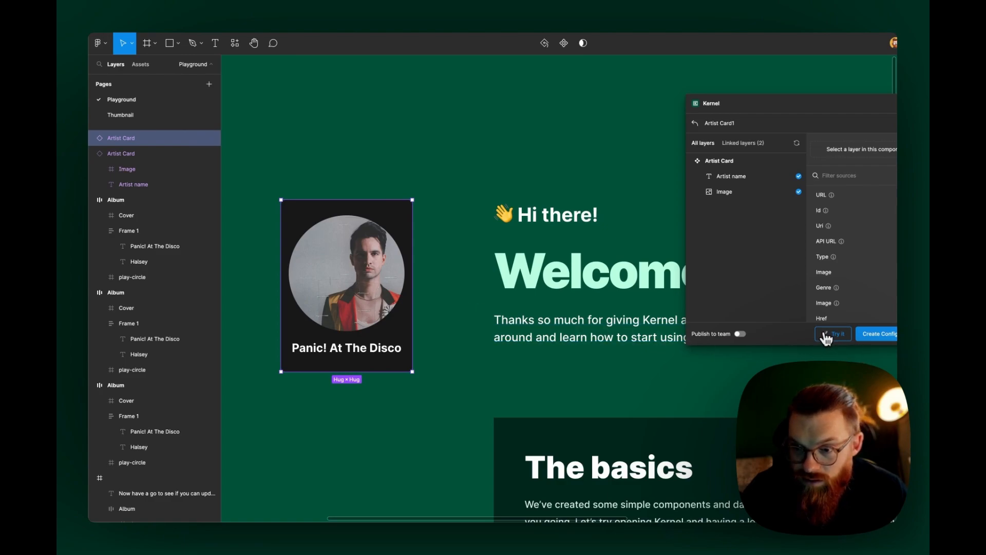
{"action": "left_click", "coordinate": [832, 333]}
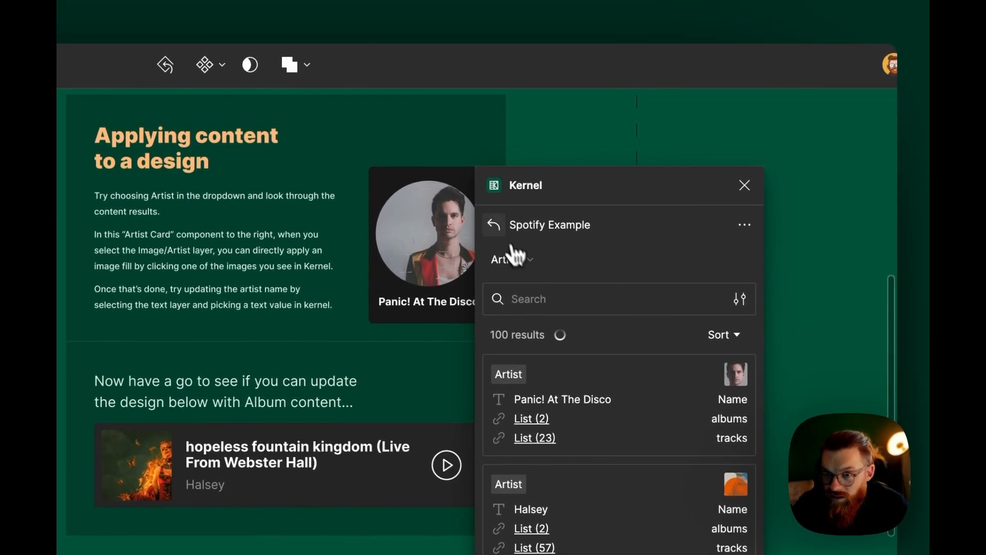
{"action": "left_click", "coordinate": [494, 225]}
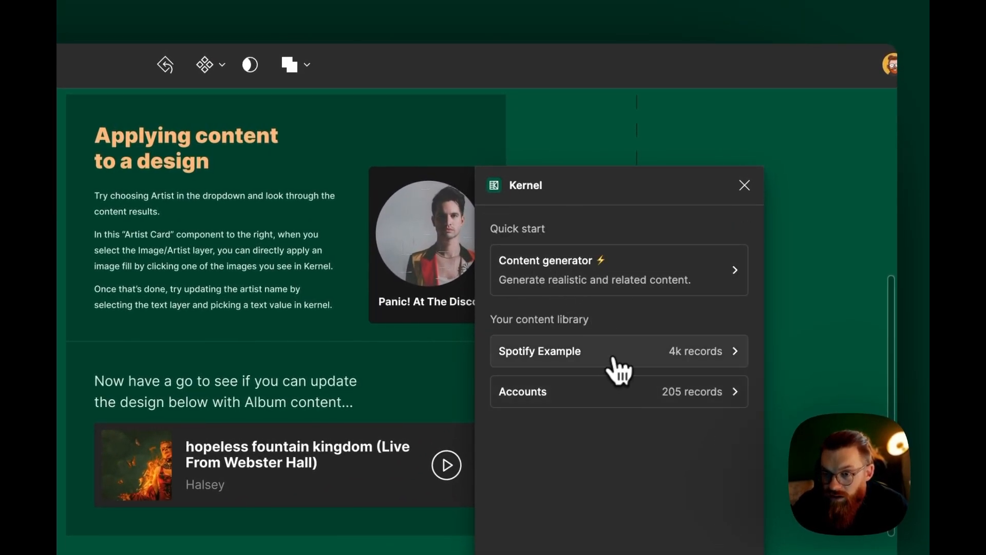
{"action": "left_click", "coordinate": [539, 352]}
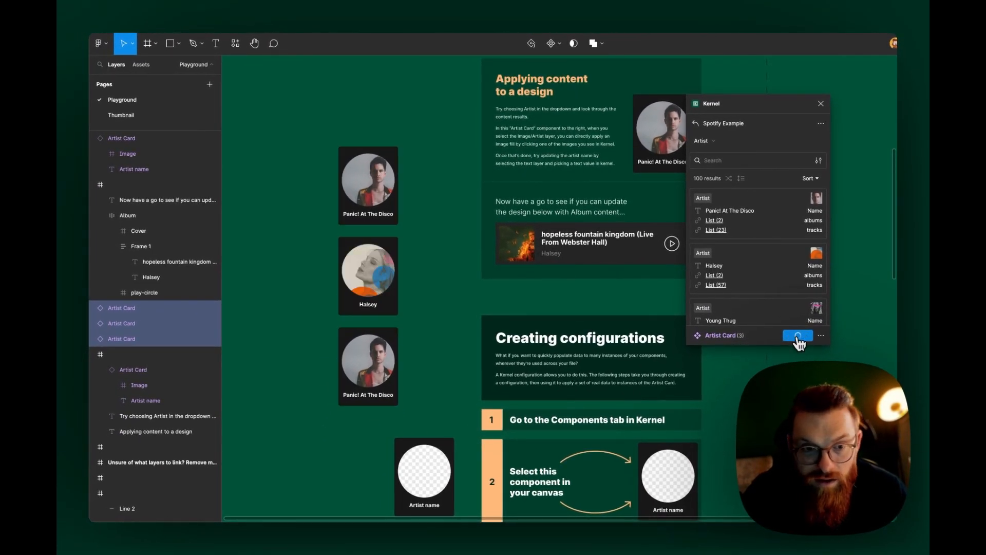
Apply all, filling the three cards with Panic! At The Disco, Halsey and Young Thug
{"action": "left_click", "coordinate": [797, 335]}
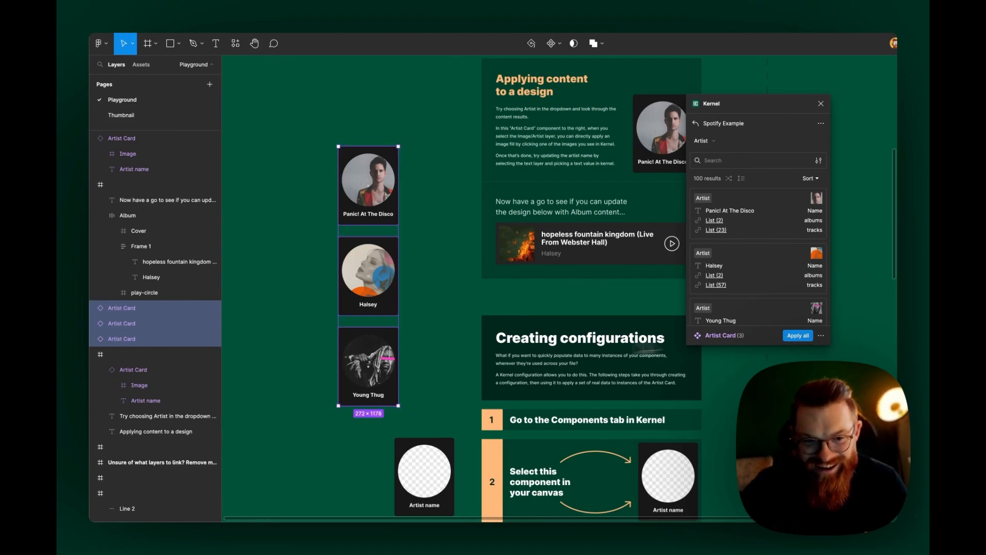
{"action": "scroll", "scroll_direction": "down", "scroll_amount": 3}
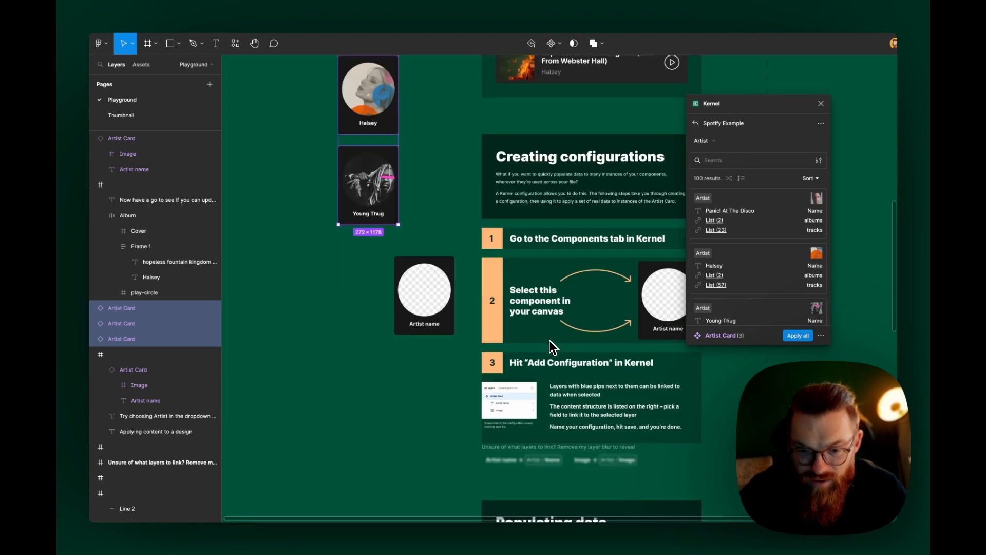
{"action": "scroll", "scroll_direction": "down", "scroll_amount": 3}
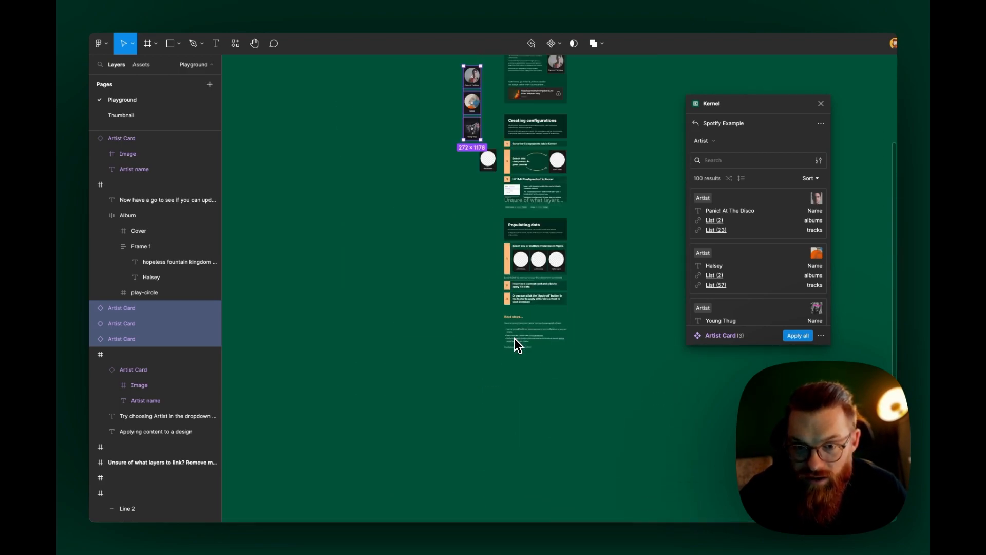
{"action": "scroll", "scroll_direction": "down", "scroll_amount": 3}
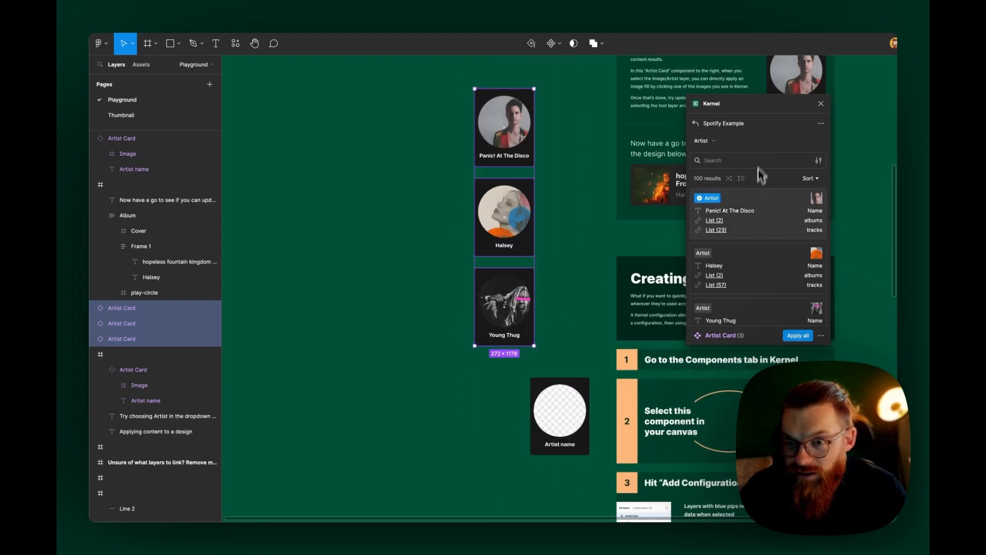
{"action": "scroll", "scroll_direction": "down", "scroll_amount": 3}
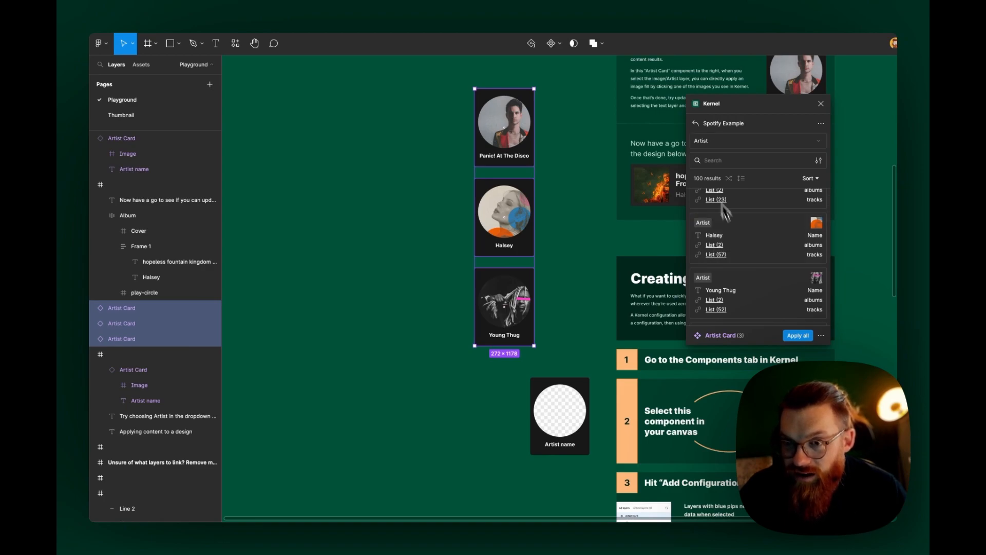
Switch the content type to Track and browse its records
{"action": "left_click", "coordinate": [757, 140]}
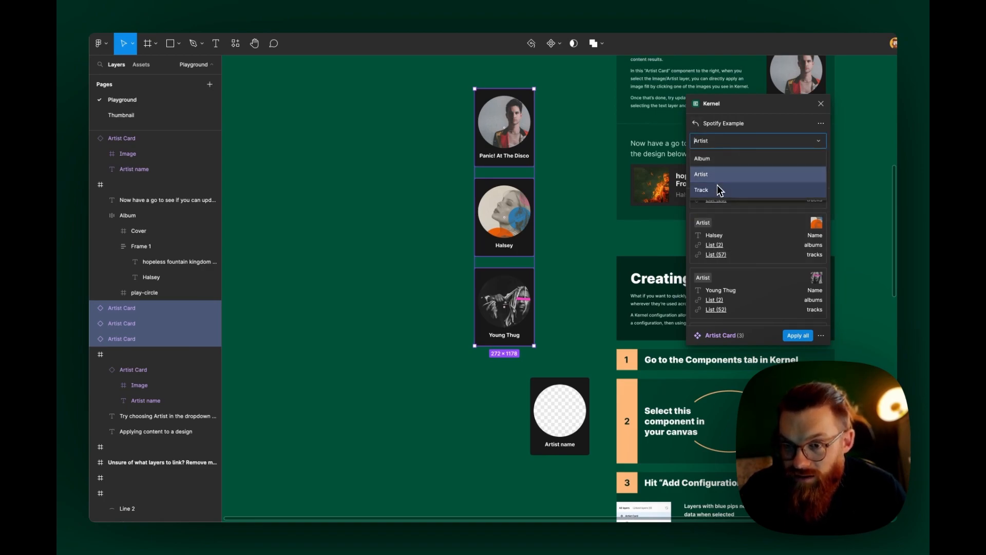
{"action": "left_click", "coordinate": [700, 189]}
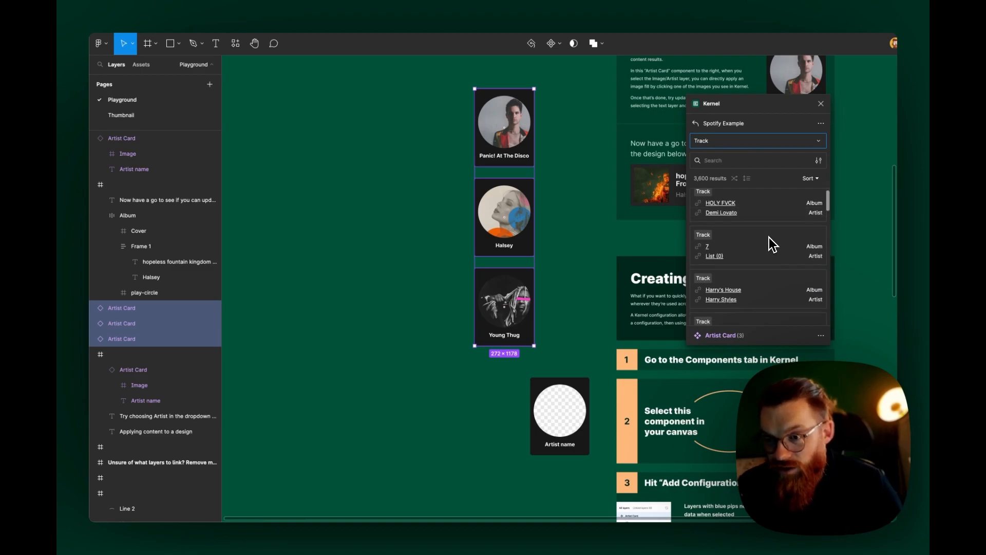
{"action": "scroll", "scroll_direction": "down", "scroll_amount": 3}
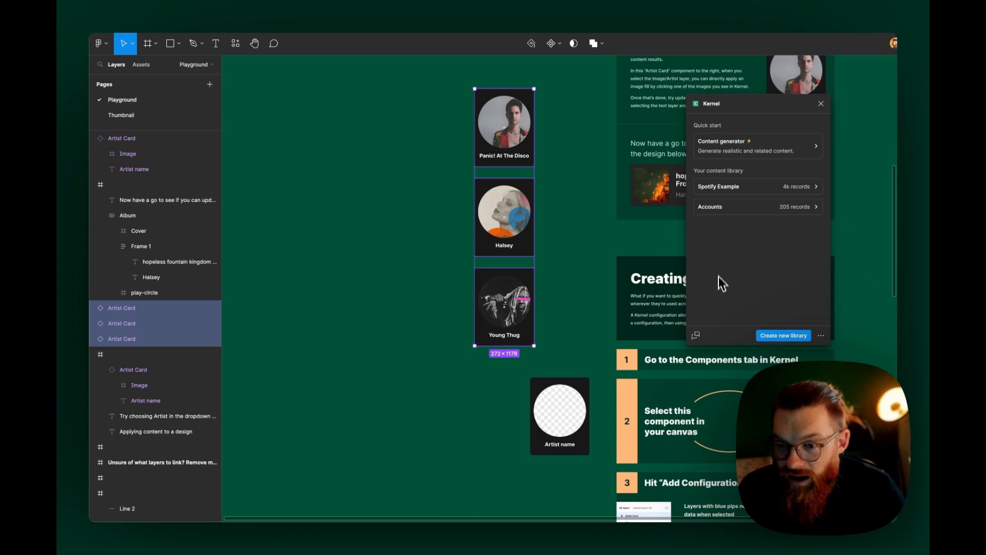
{"action": "mouse_move", "coordinate": [740, 278]}
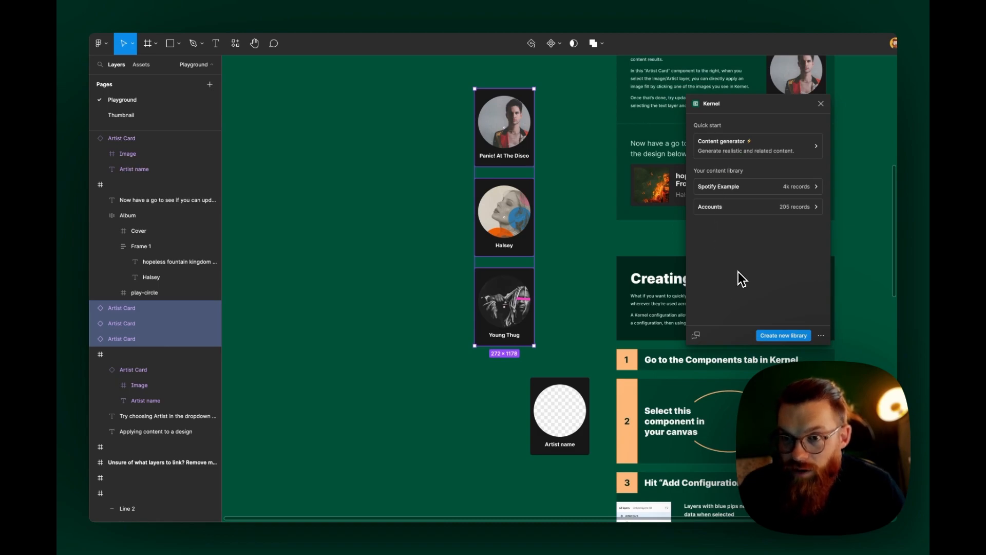
{"action": "mouse_move", "coordinate": [789, 314]}
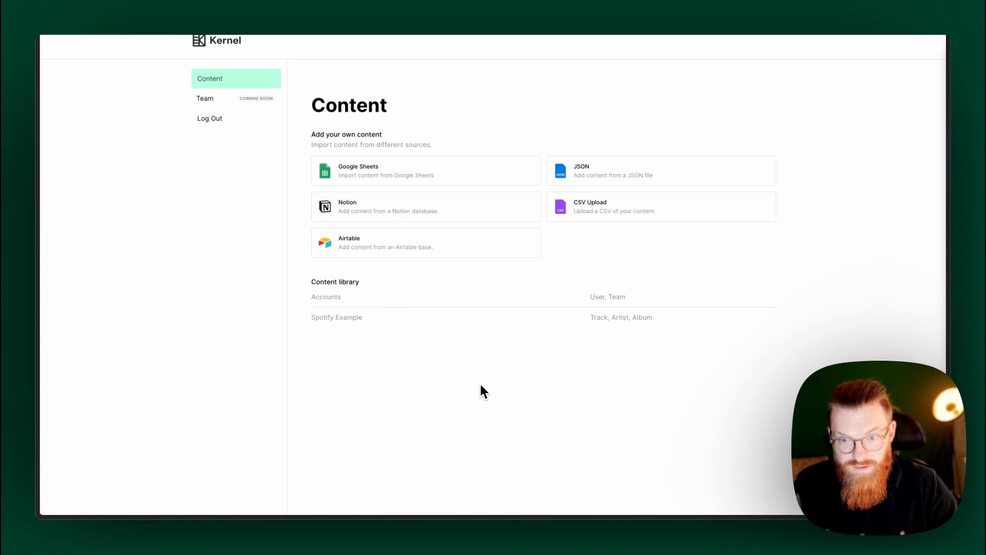
{"action": "mouse_move", "coordinate": [425, 170]}
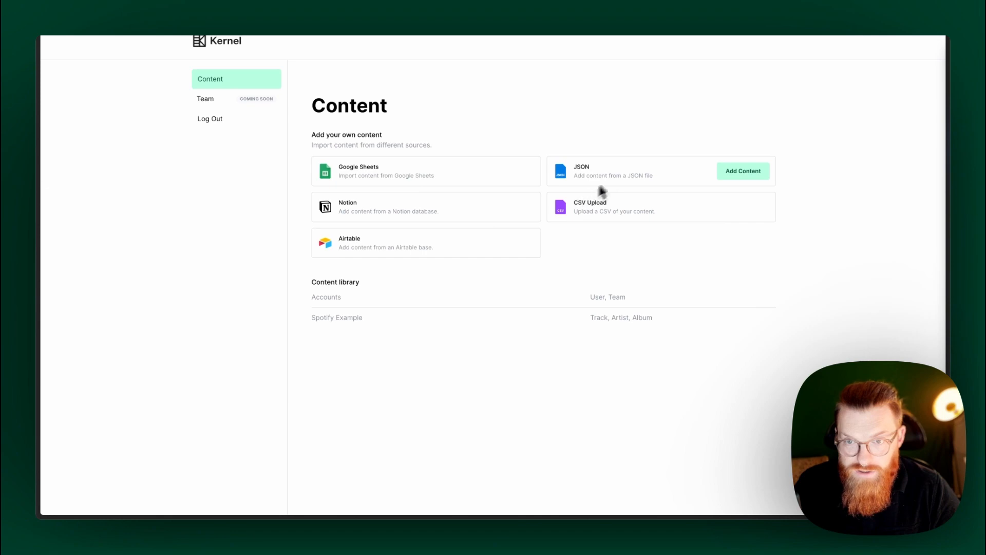
{"action": "mouse_move", "coordinate": [607, 257]}
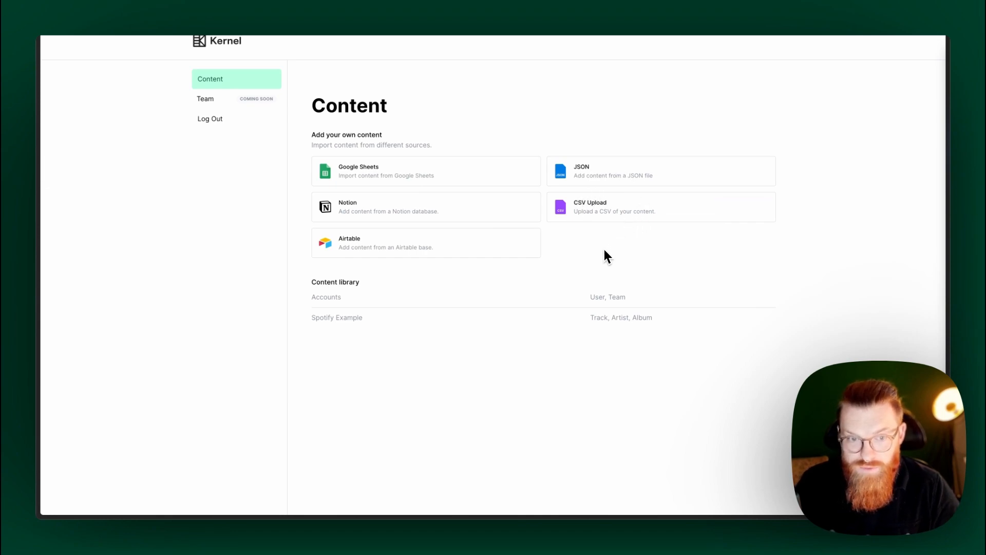
{"action": "mouse_move", "coordinate": [445, 218]}
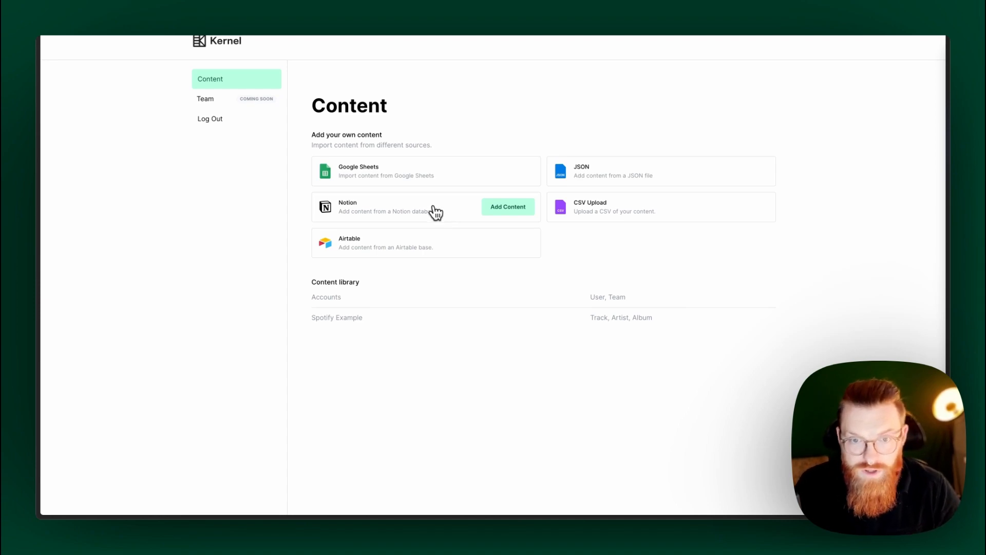
Start a Notion import from the Content page, bringing up the CSV upload dialog
{"action": "left_click", "coordinate": [507, 206]}
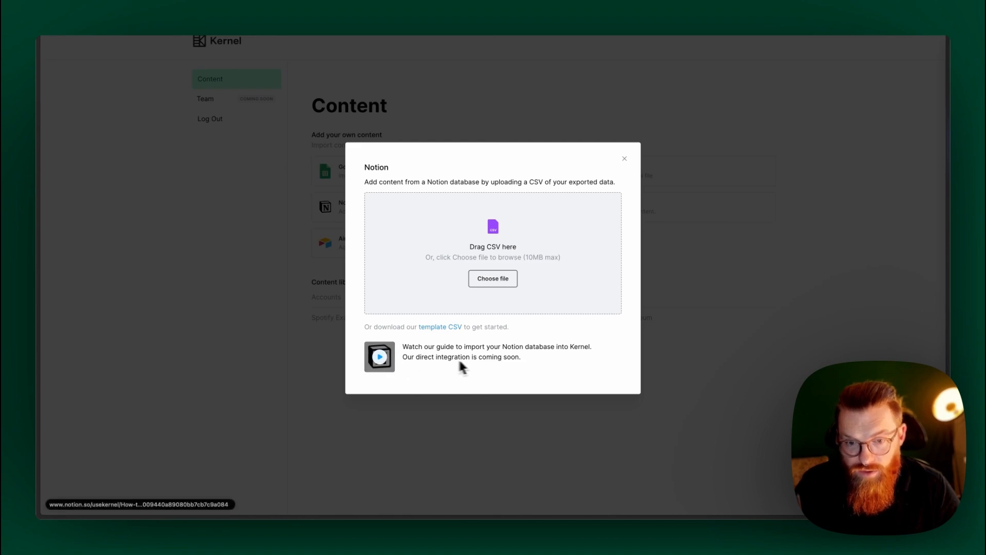
{"action": "mouse_move", "coordinate": [571, 341]}
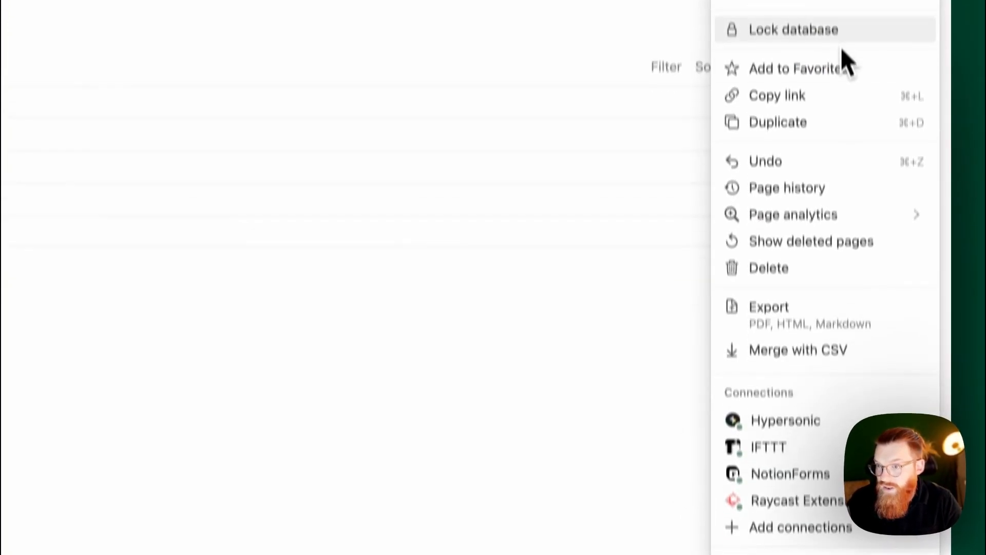
Export the Kernel Database from Notion as Markdown & CSV
{"action": "left_click", "coordinate": [769, 306]}
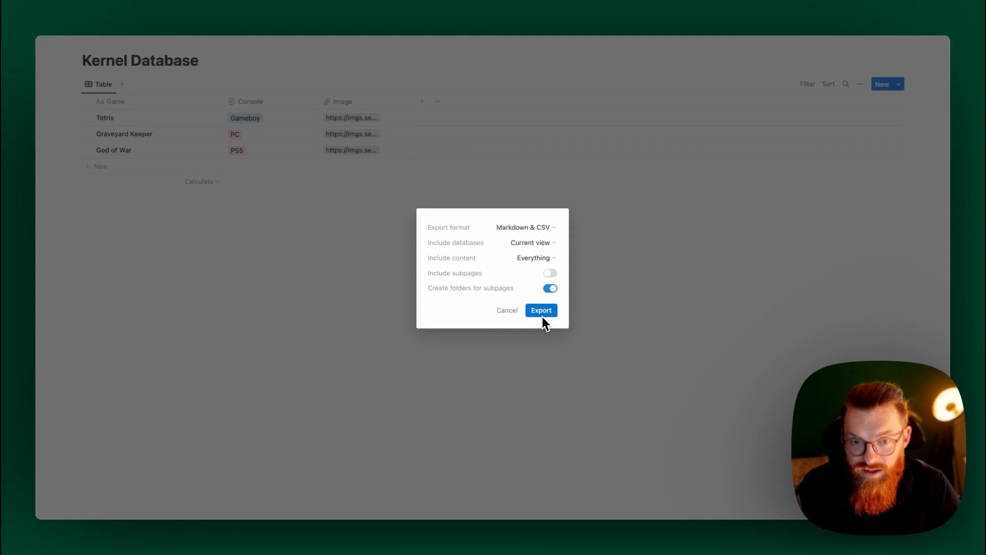
{"action": "left_click", "coordinate": [540, 310]}
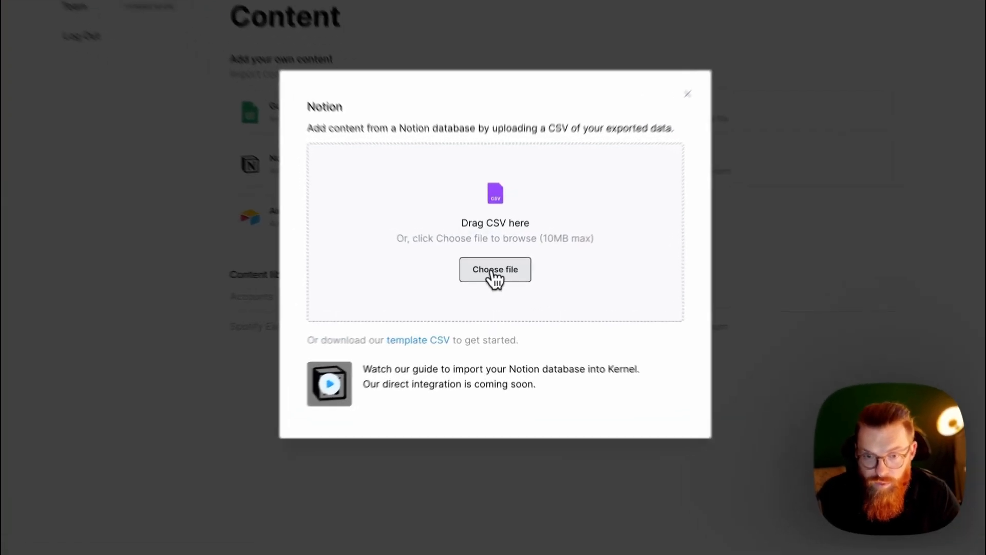
Upload the exported CSV and publish its Game, Console and Image fields to the plugin
{"action": "left_click", "coordinate": [495, 269]}
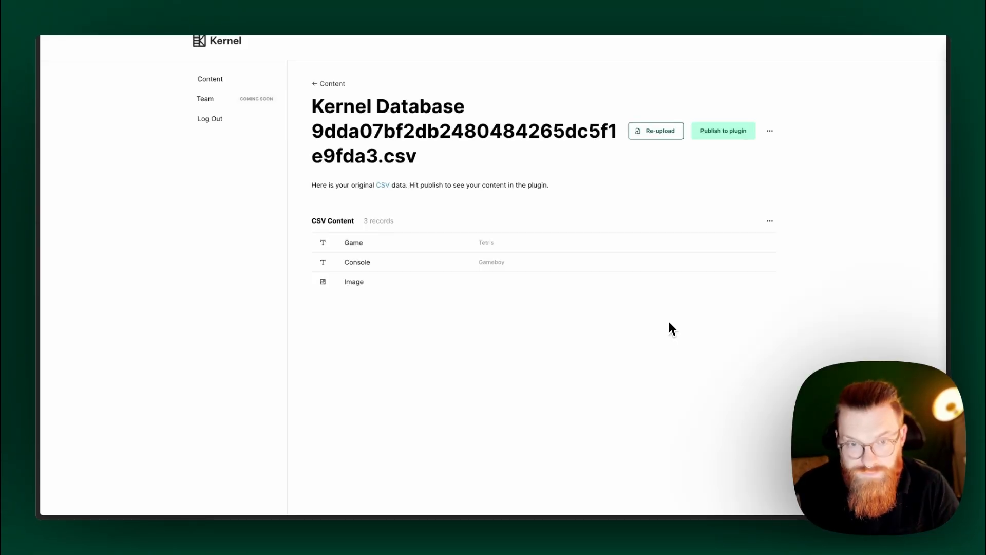
{"action": "mouse_move", "coordinate": [437, 317]}
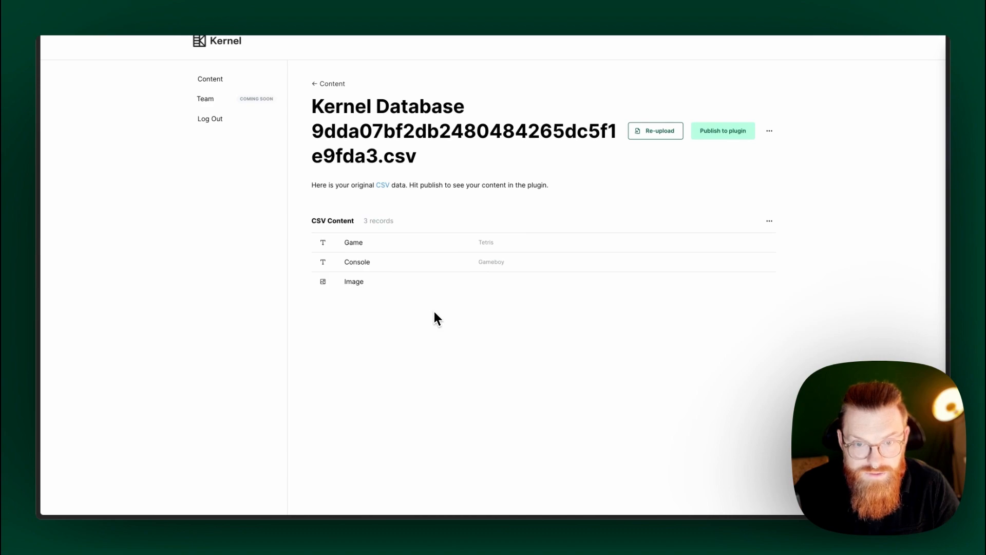
{"action": "left_click", "coordinate": [353, 281]}
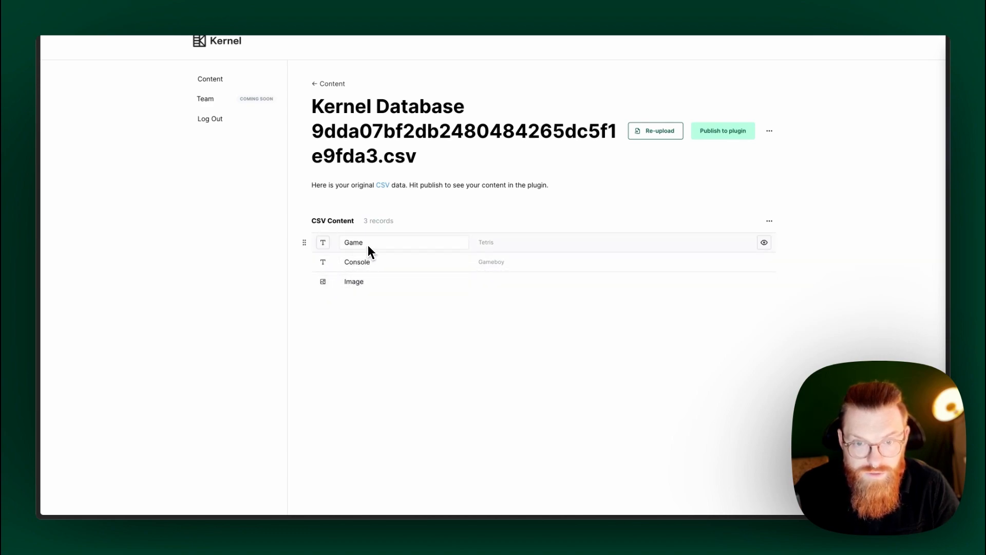
{"action": "mouse_move", "coordinate": [553, 256]}
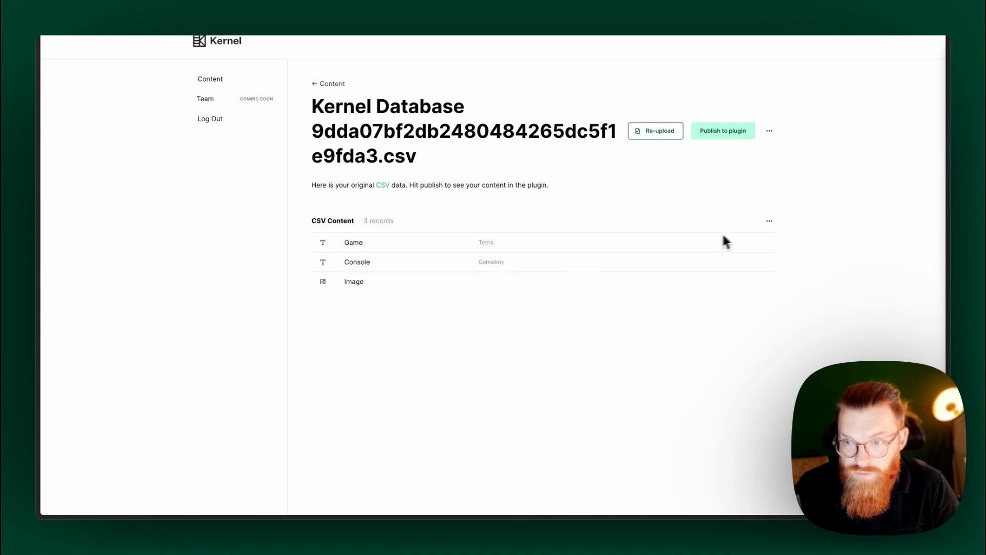
{"action": "mouse_move", "coordinate": [625, 198]}
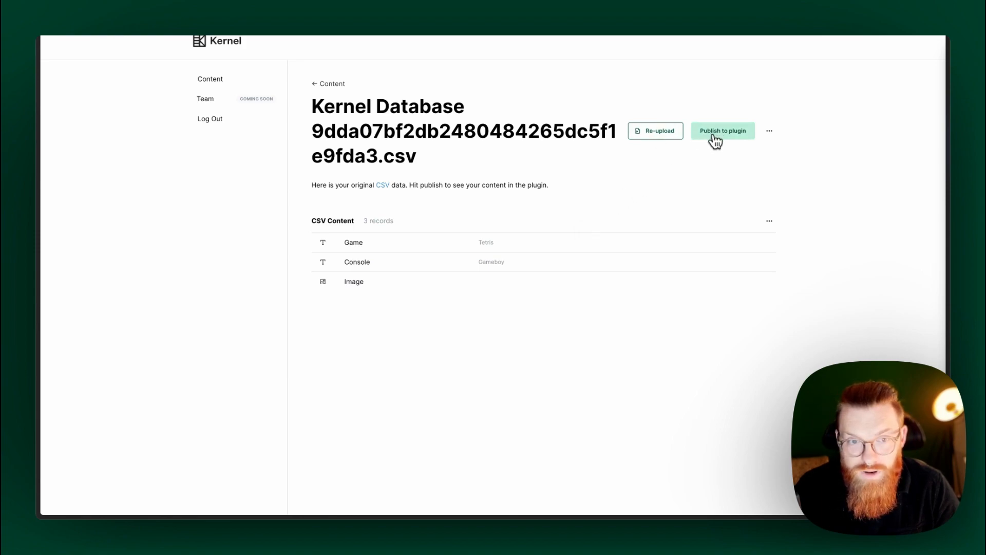
{"action": "left_click", "coordinate": [721, 131]}
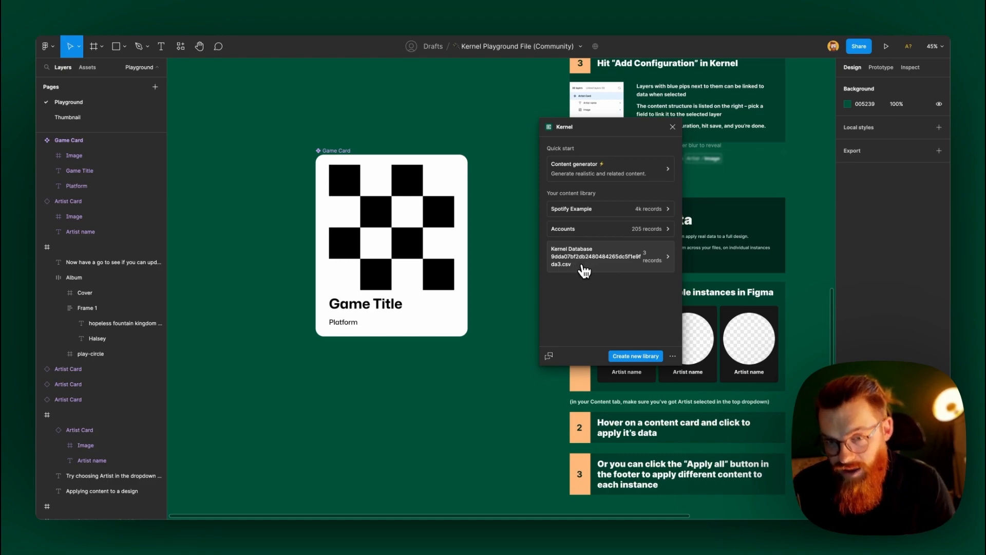
{"action": "mouse_move", "coordinate": [597, 267]}
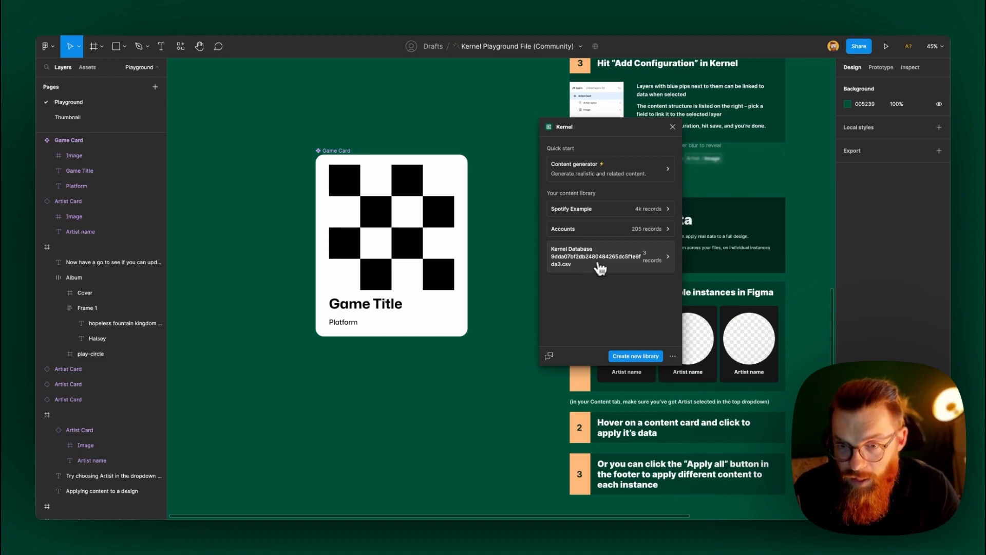
{"action": "mouse_move", "coordinate": [588, 259]}
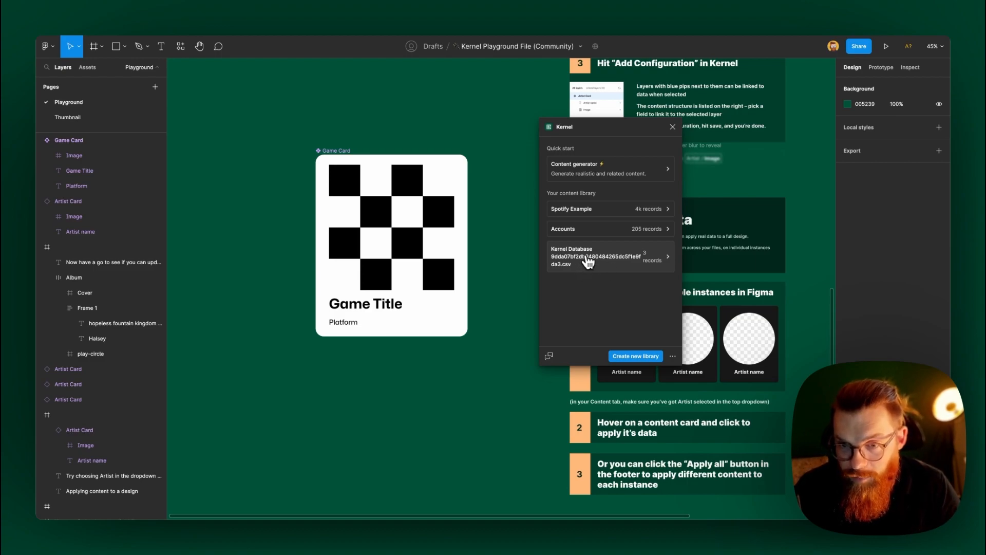
Open the Kernel Database CSV library showing the God of War, Tetris and Graveyard Keeper records
{"action": "left_click", "coordinate": [584, 256]}
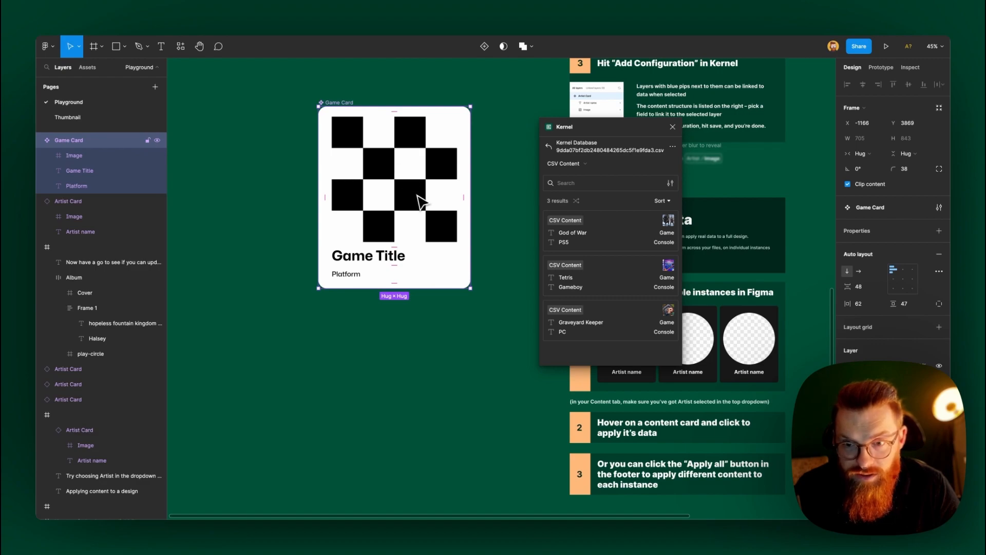
{"action": "mouse_move", "coordinate": [640, 228]}
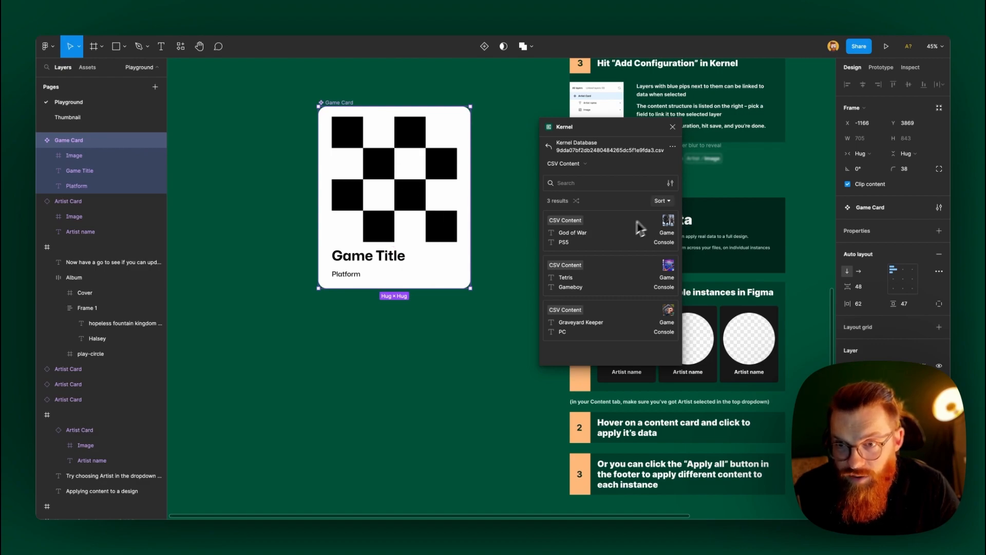
Map Image to Image, Game Title to Game and Platform to Console, create the configuration and save it under its default name
{"action": "left_click", "coordinate": [672, 147]}
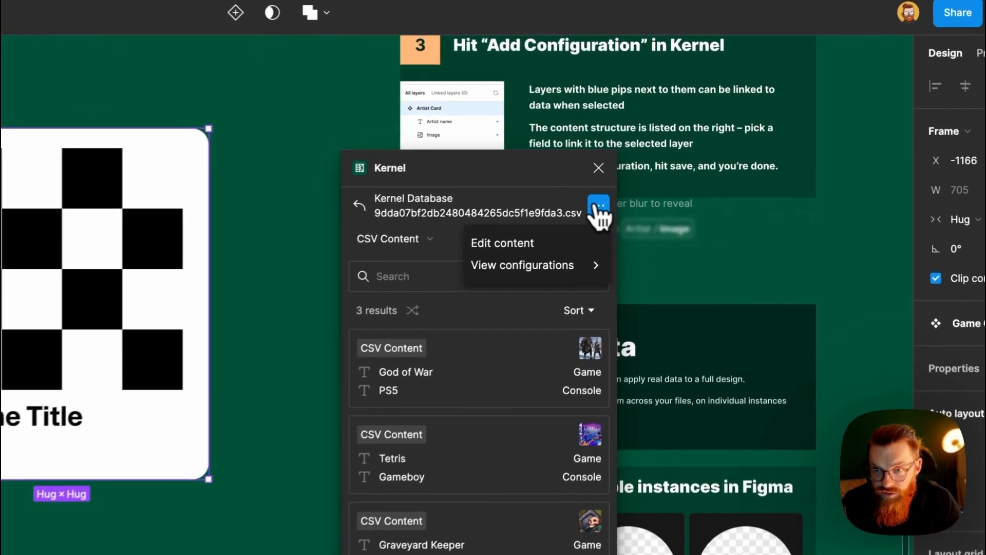
{"action": "left_click", "coordinate": [522, 265]}
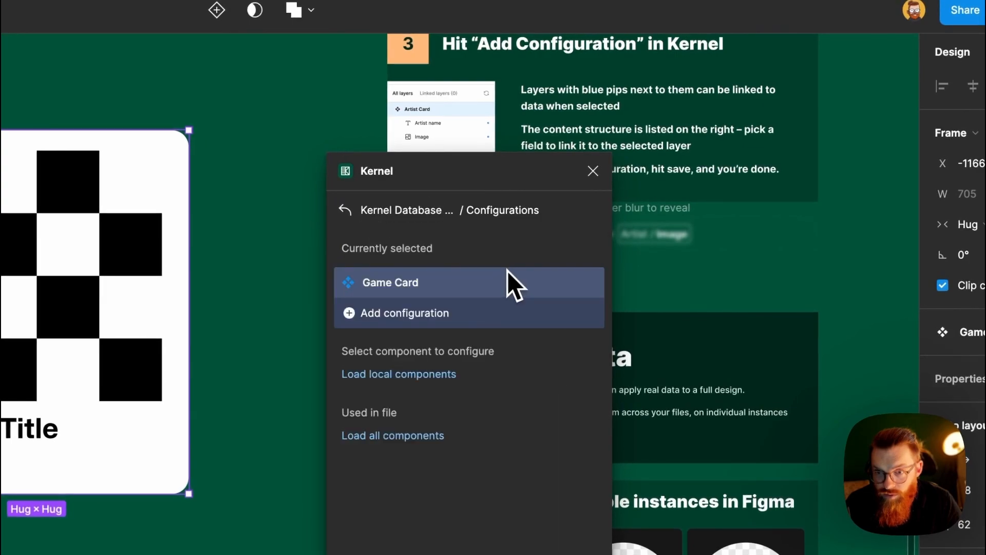
{"action": "mouse_move", "coordinate": [400, 320]}
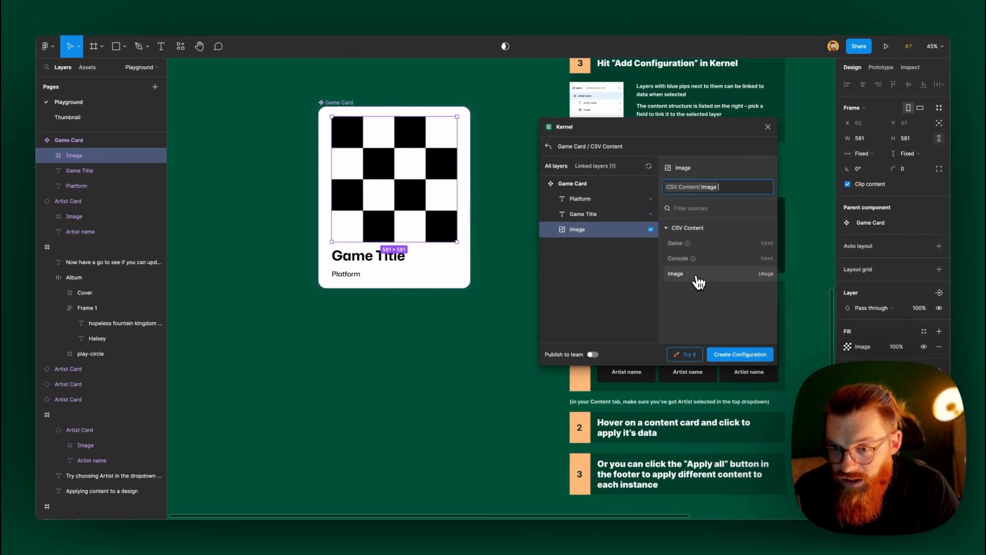
{"action": "left_click", "coordinate": [368, 255]}
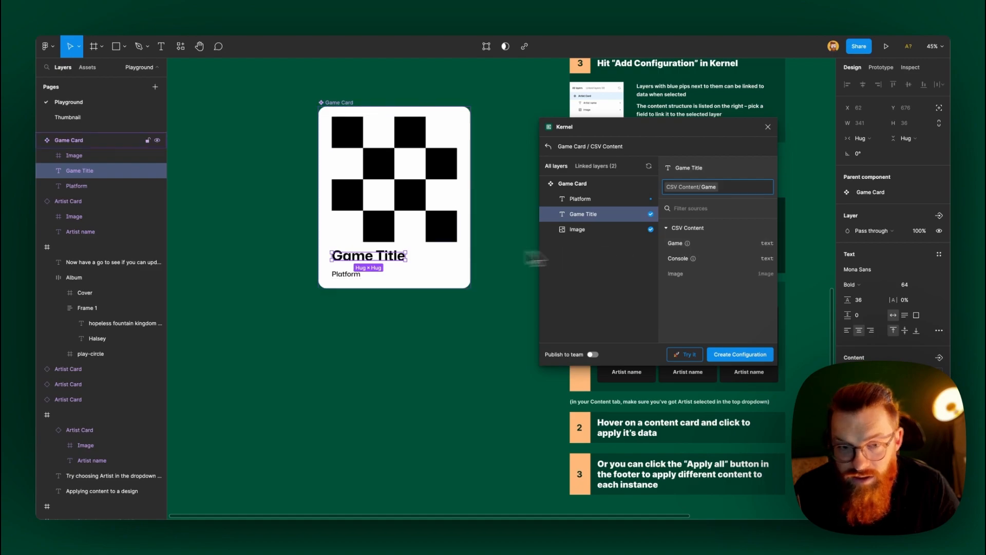
{"action": "left_click", "coordinate": [579, 198]}
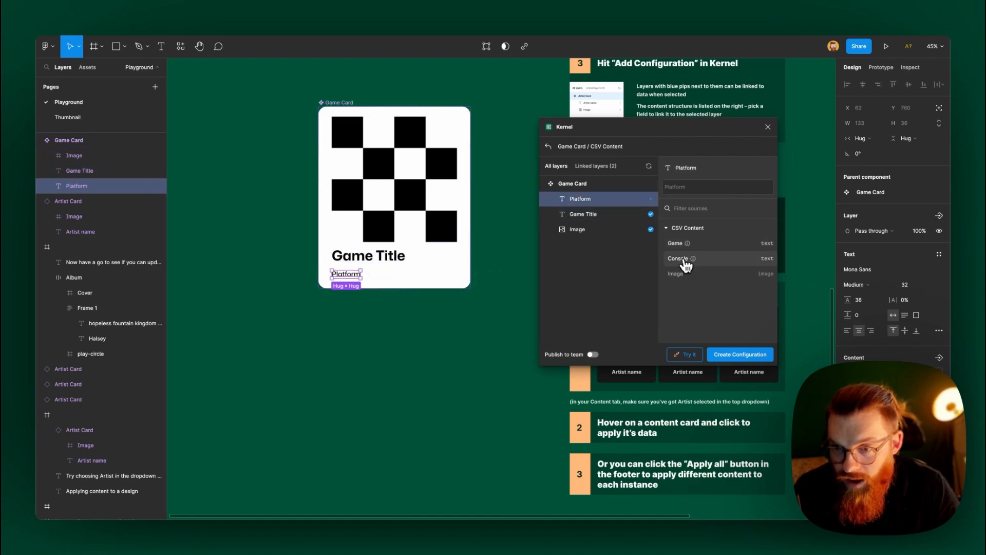
{"action": "left_click", "coordinate": [676, 259]}
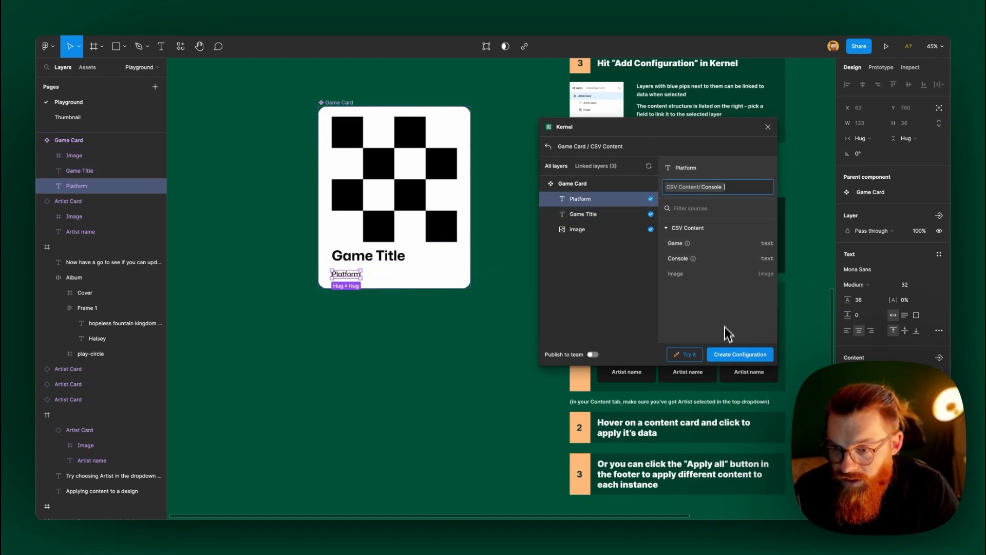
{"action": "left_click", "coordinate": [739, 355]}
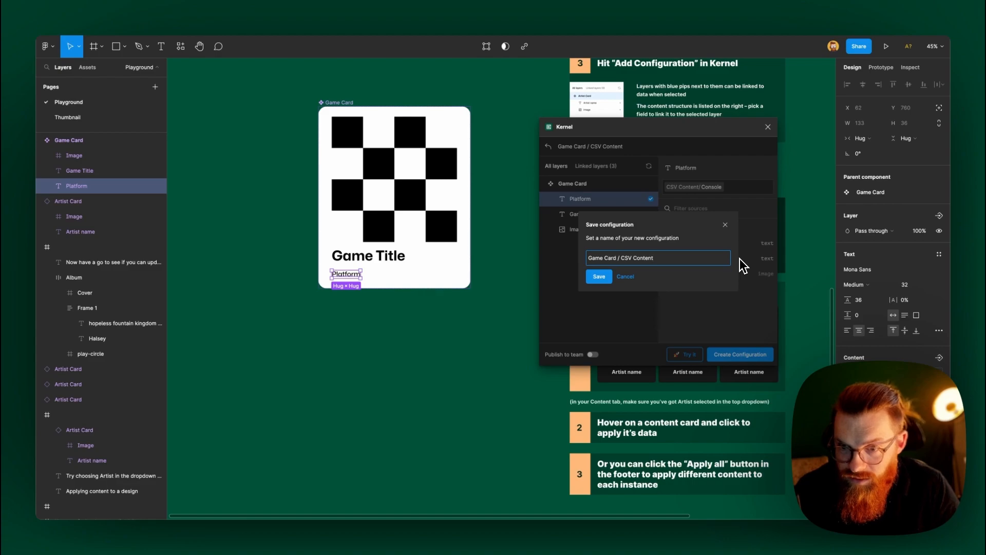
{"action": "mouse_move", "coordinate": [601, 211]}
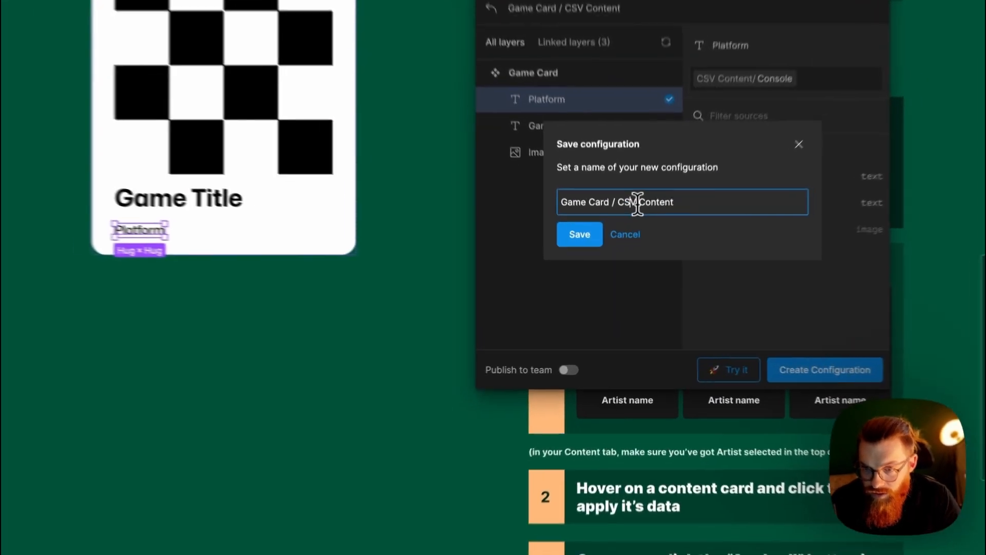
{"action": "left_click", "coordinate": [578, 234]}
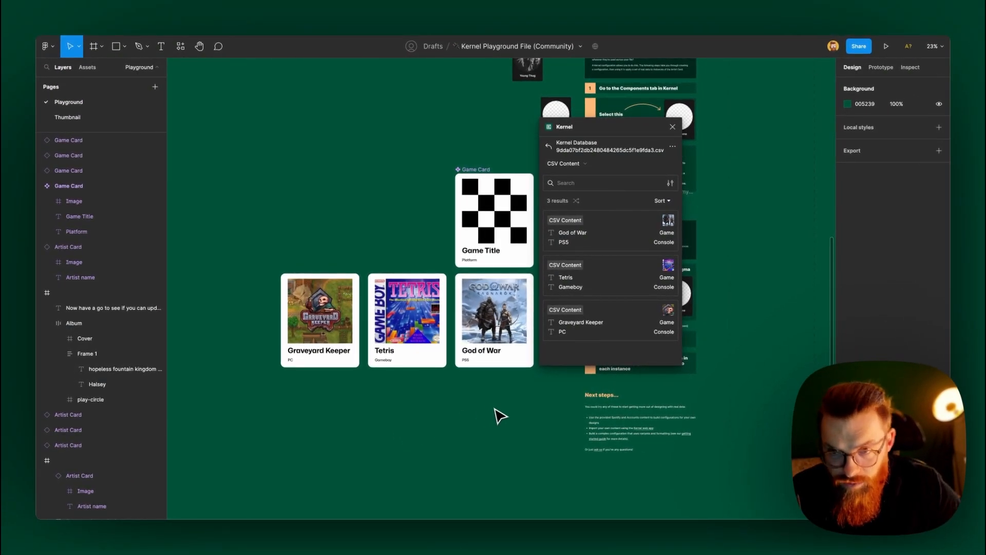
{"action": "mouse_move", "coordinate": [509, 421]}
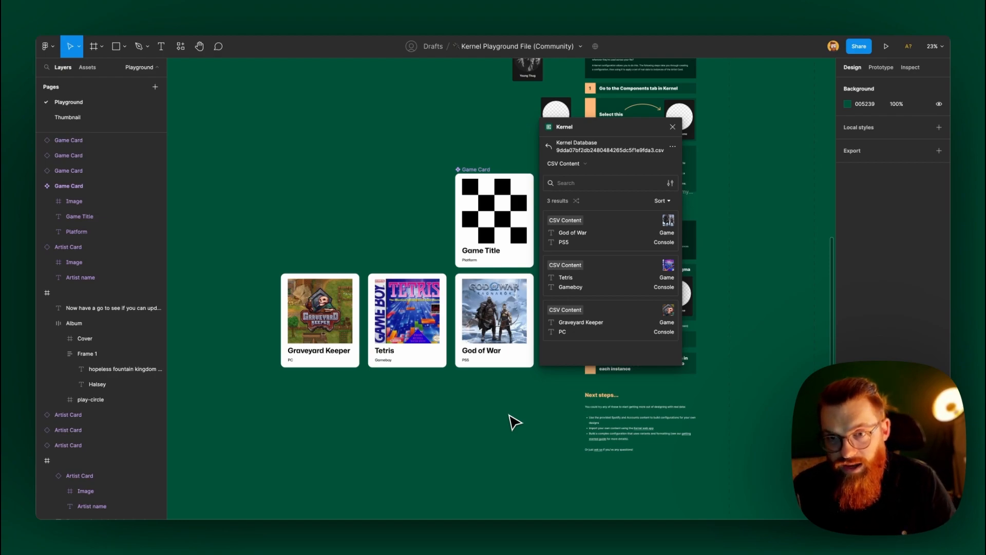
{"action": "mouse_move", "coordinate": [507, 420]}
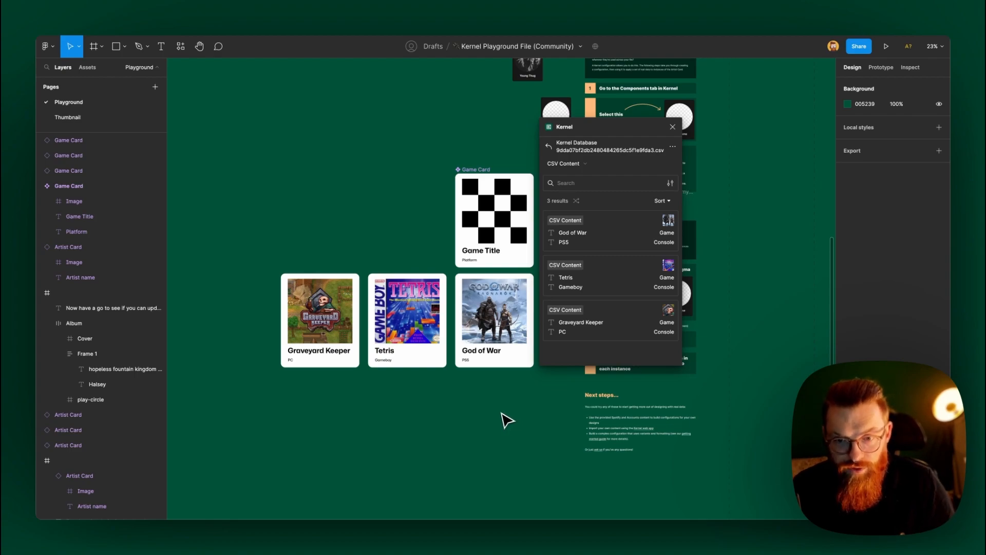
{"action": "mouse_move", "coordinate": [498, 416]}
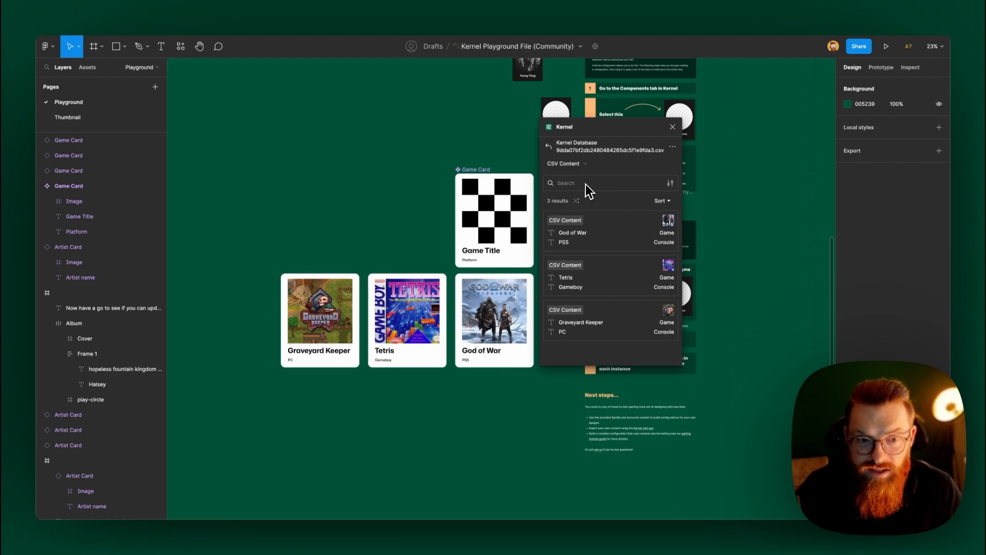
Apply the God of War record to the selected Game Card instance
{"action": "left_click", "coordinate": [494, 315]}
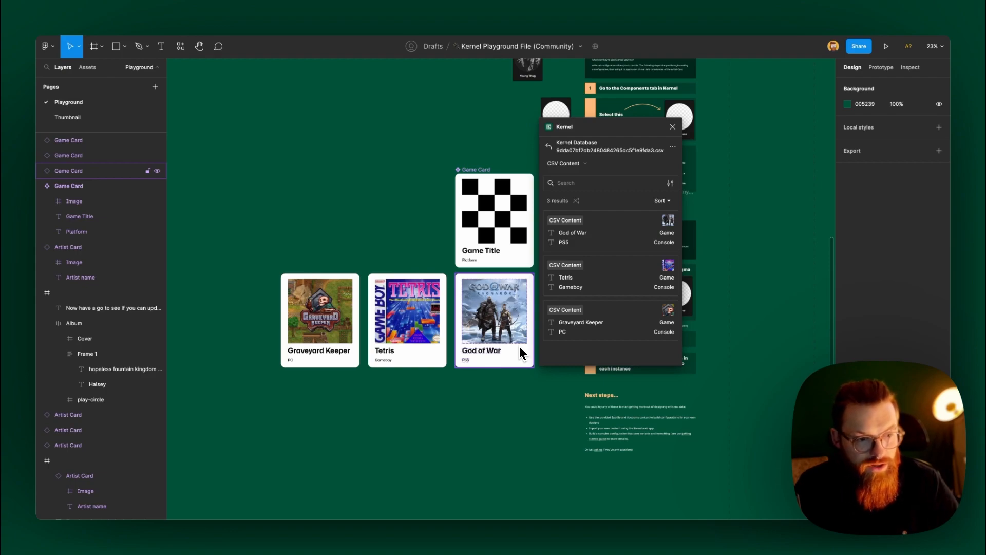
{"action": "mouse_move", "coordinate": [510, 364]}
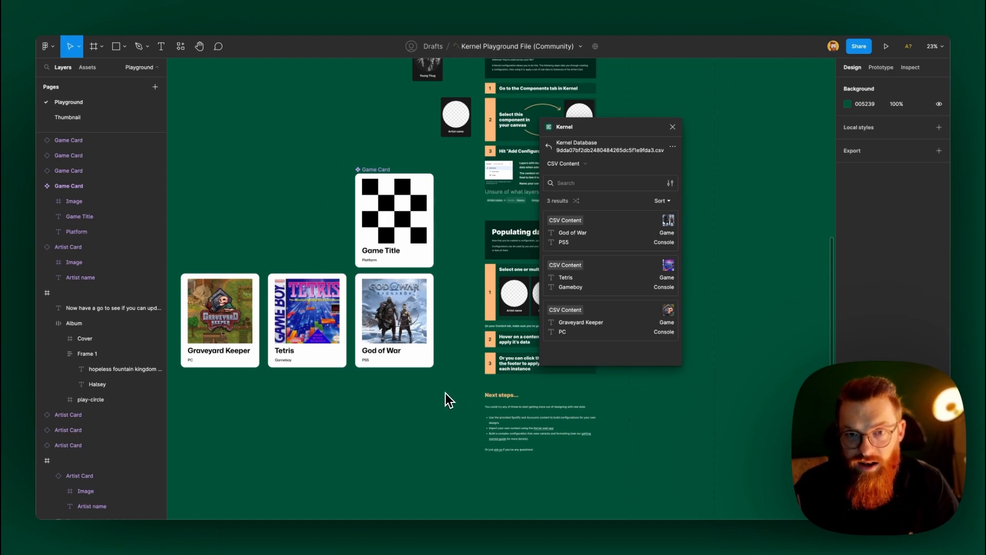
{"action": "mouse_move", "coordinate": [422, 394]}
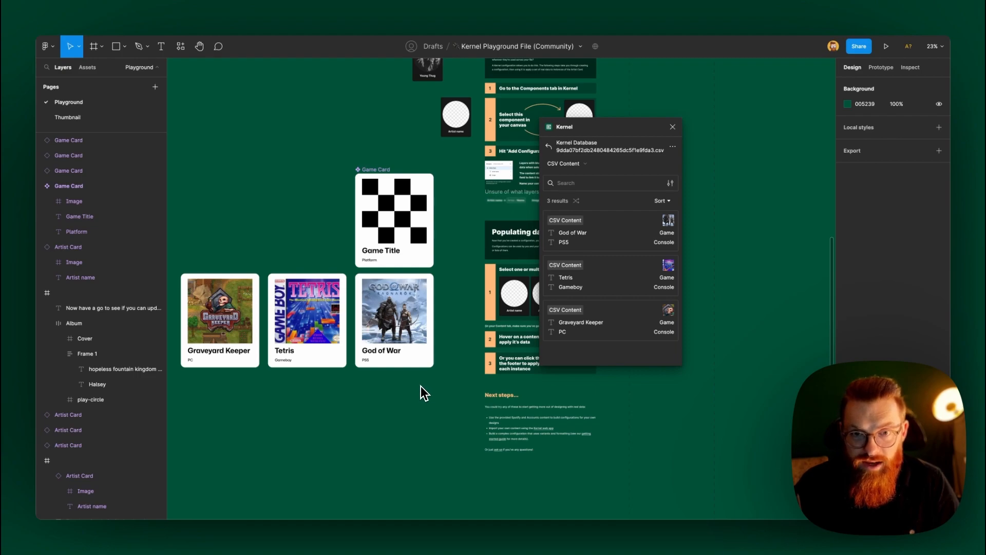